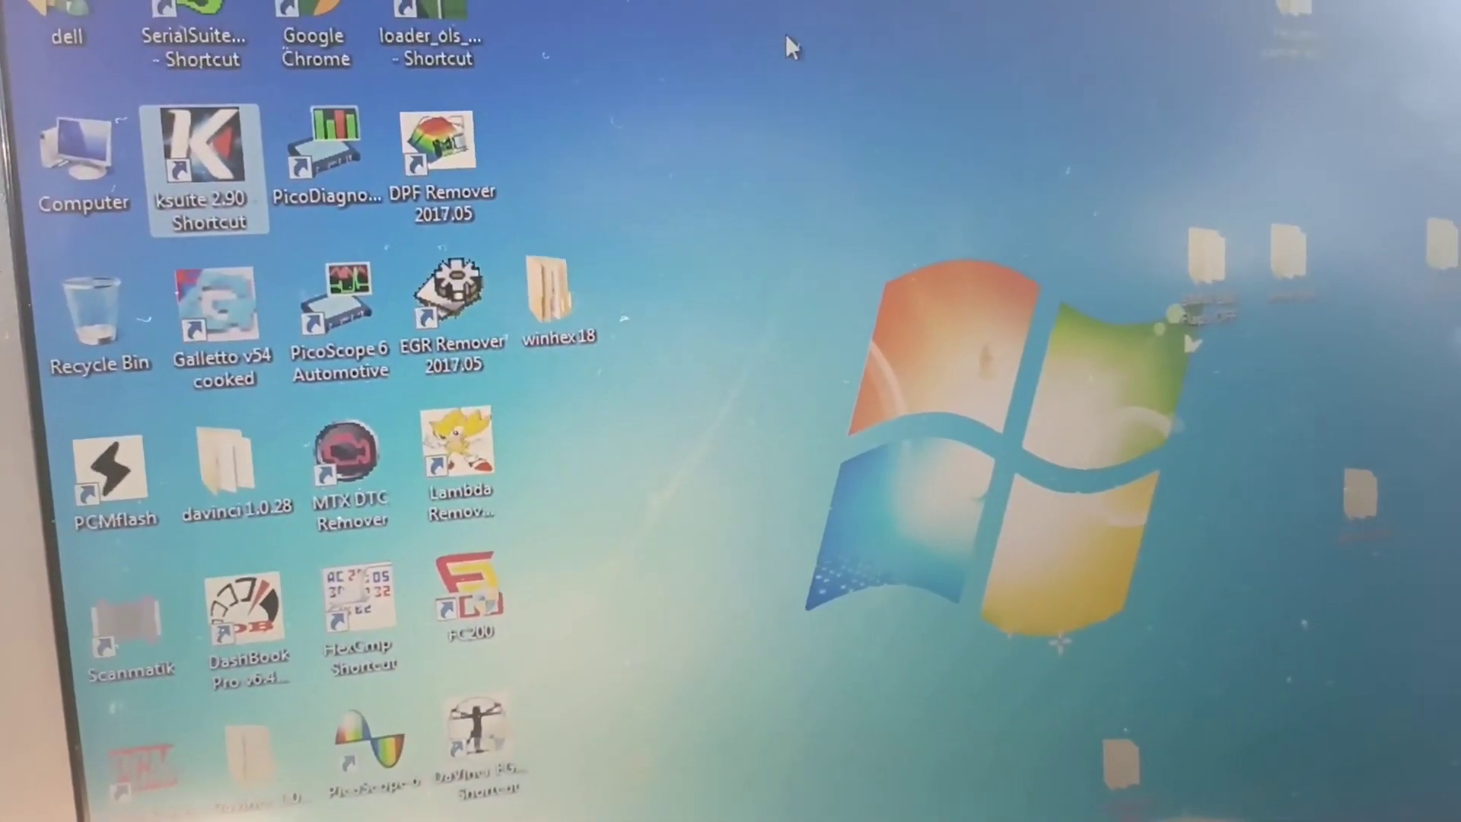
Launch KSuite 2.90 from the desktop shortcut
double_click(199, 148)
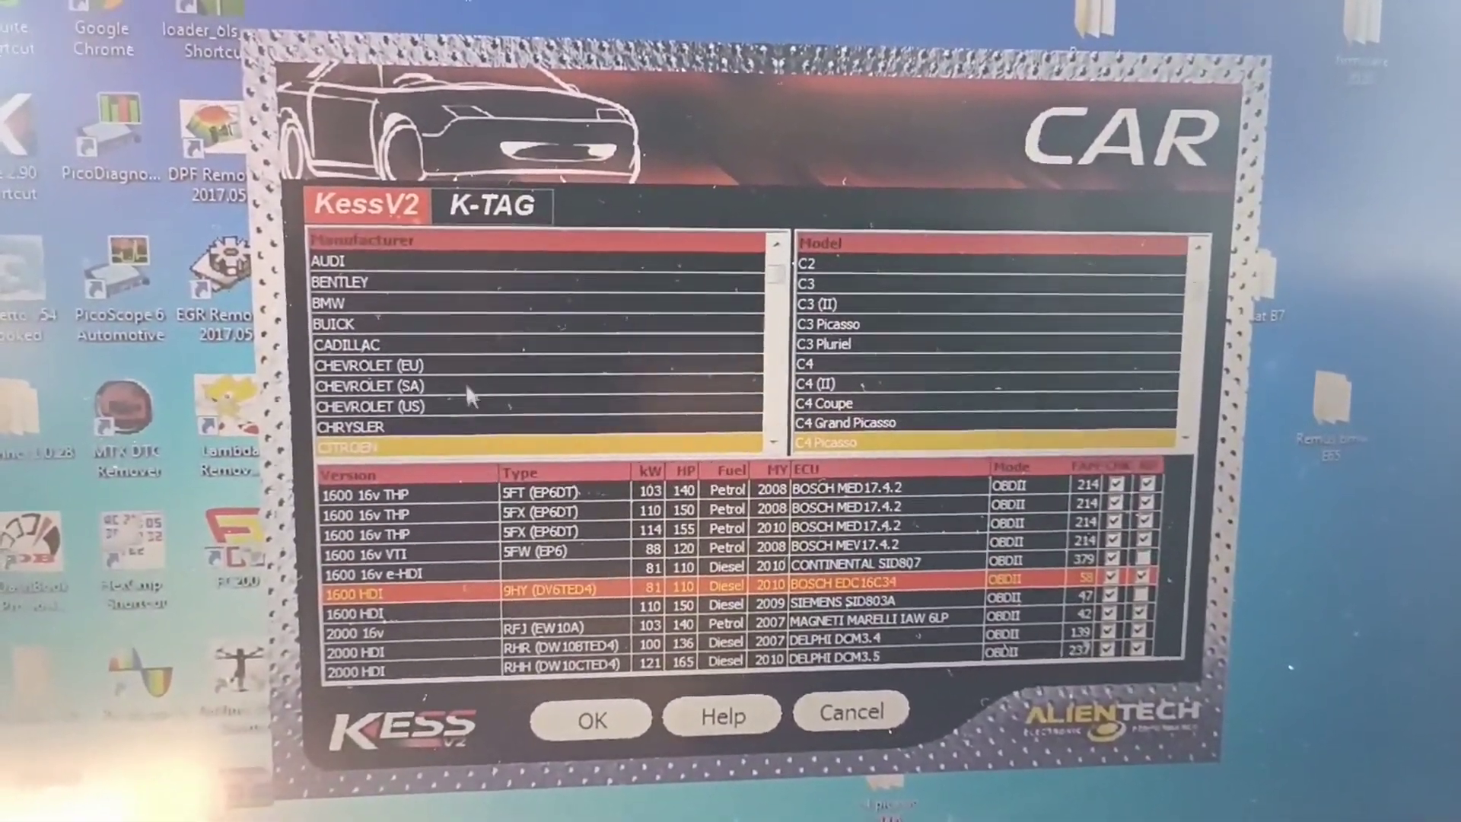
Select AUDI as manufacturer and the A4 (B6/8E) model in the CAR dialog
left_click(378, 366)
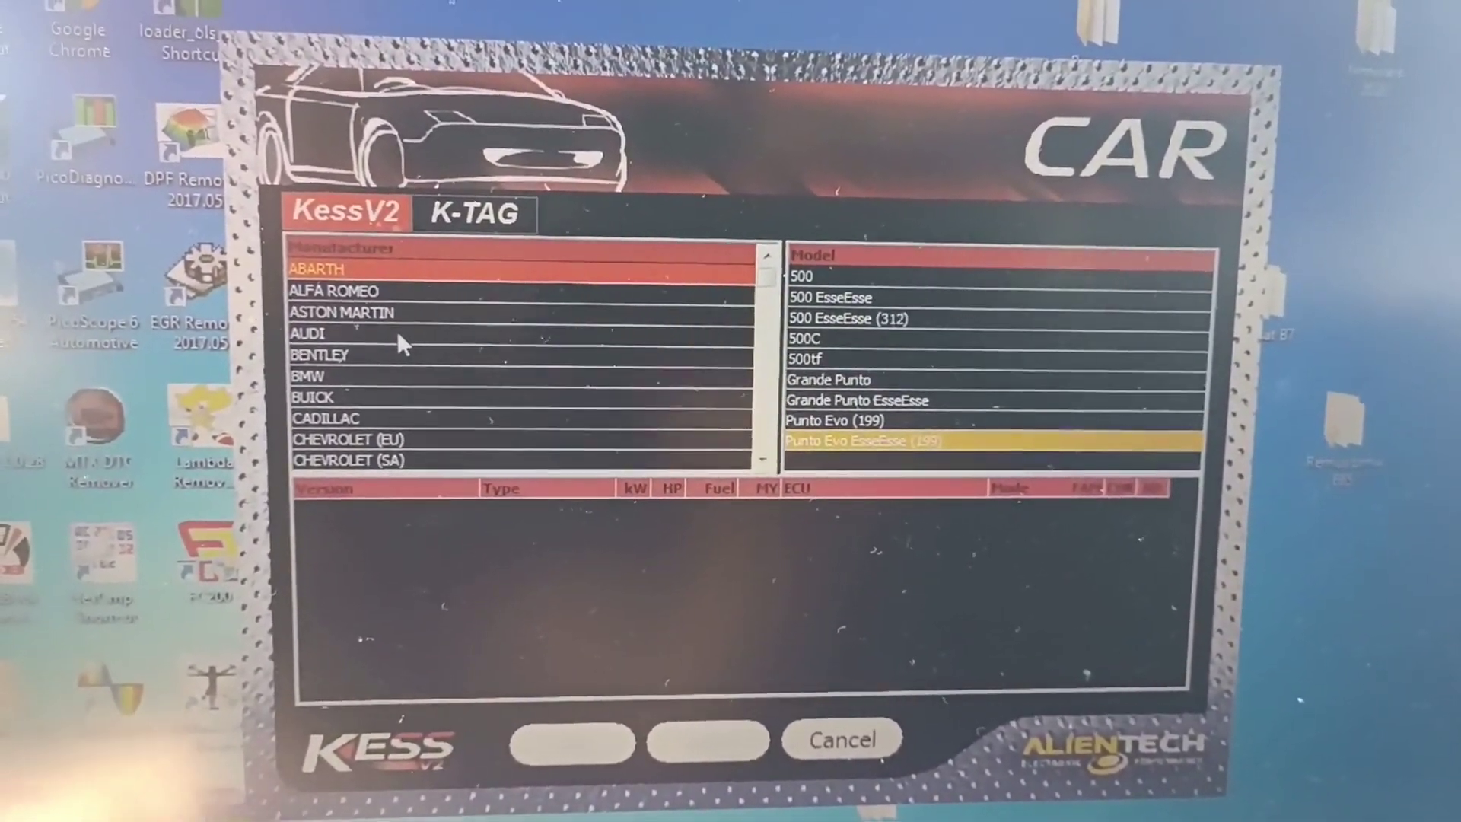
left_click(310, 333)
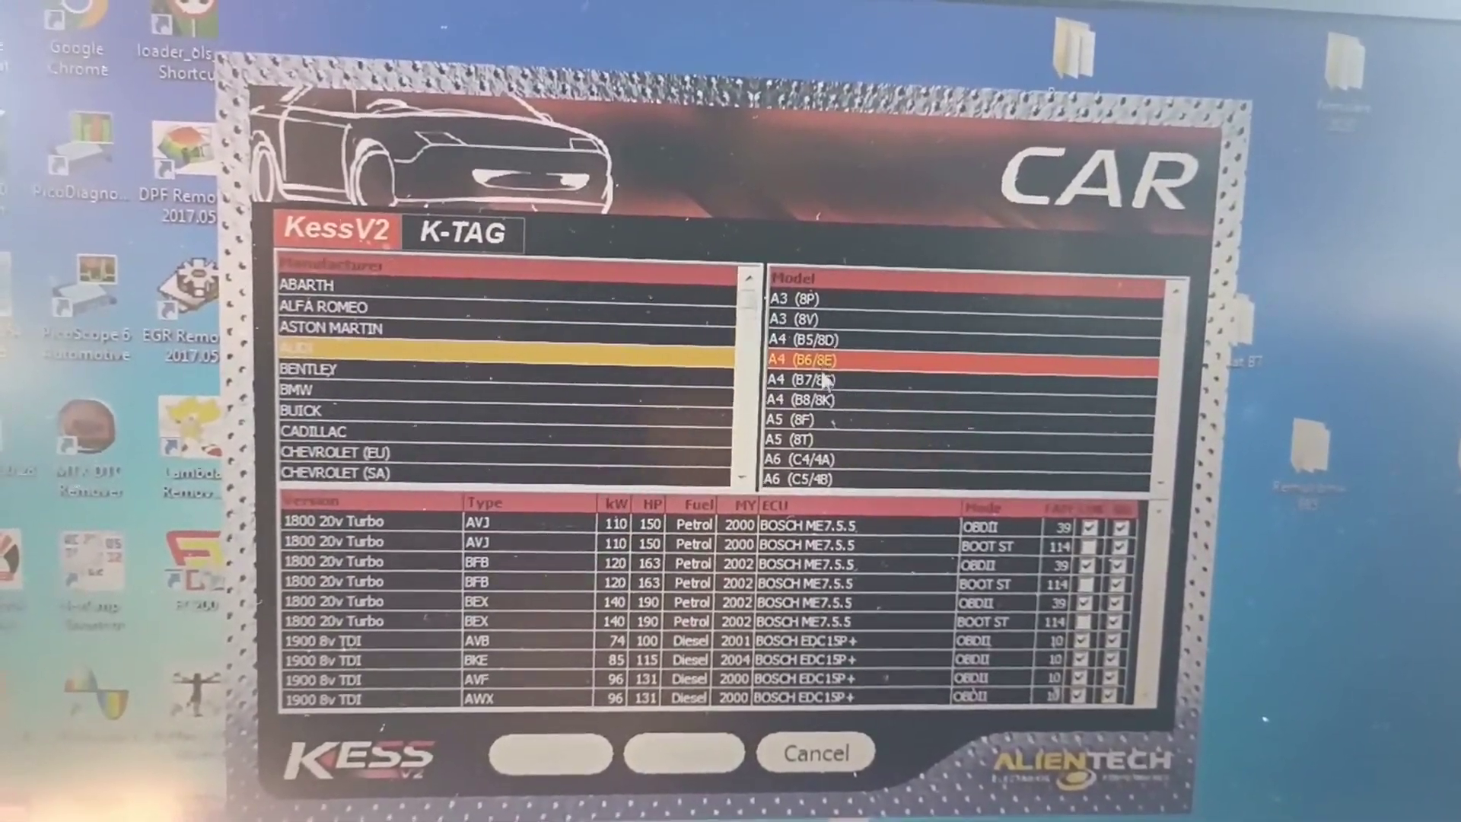
left_click(801, 379)
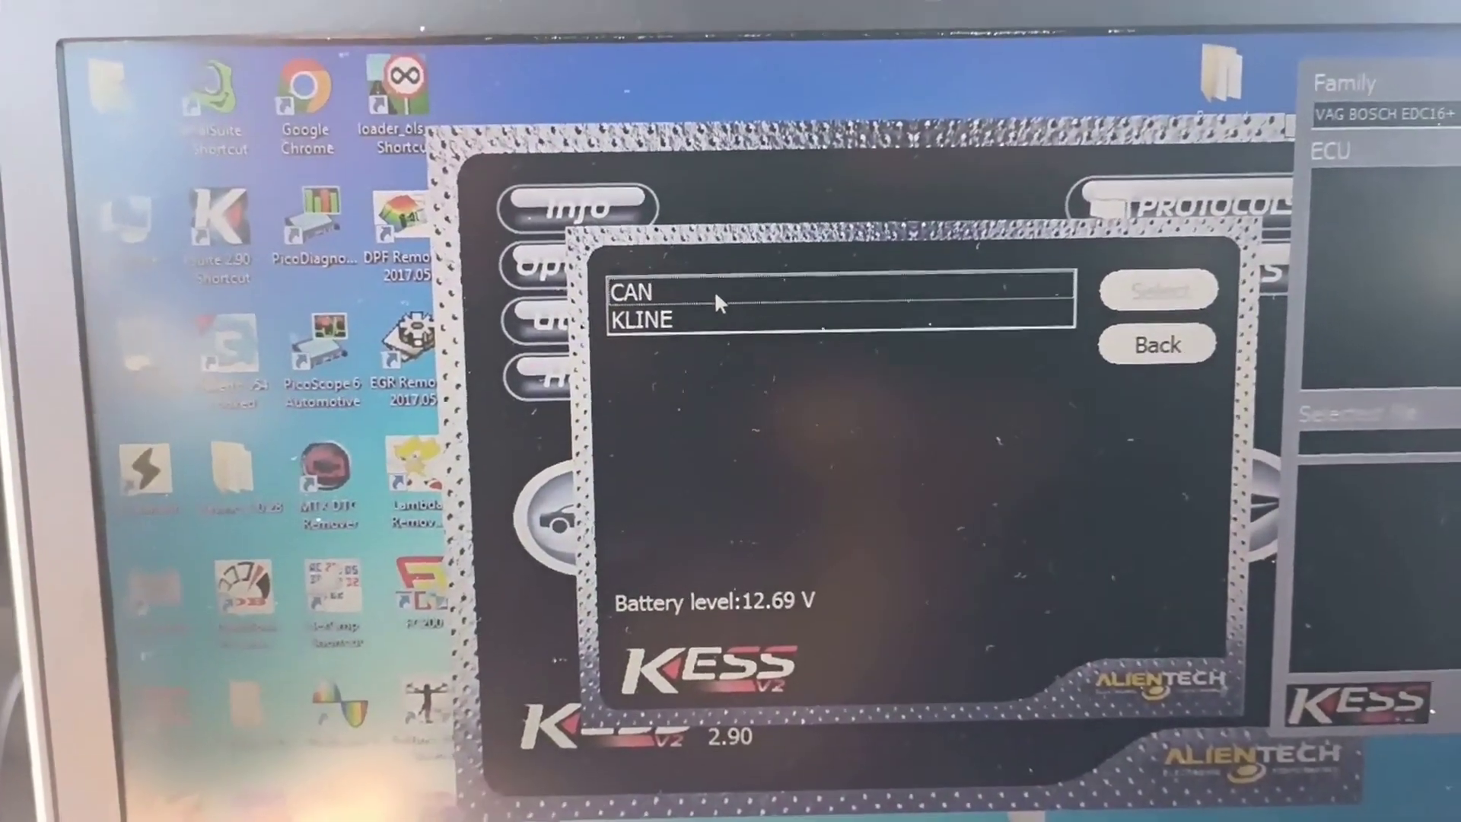
Connect over CAN, confirming the battery charger warning and each dashboard off/on prompt until the ECU is identified
left_click(662, 294)
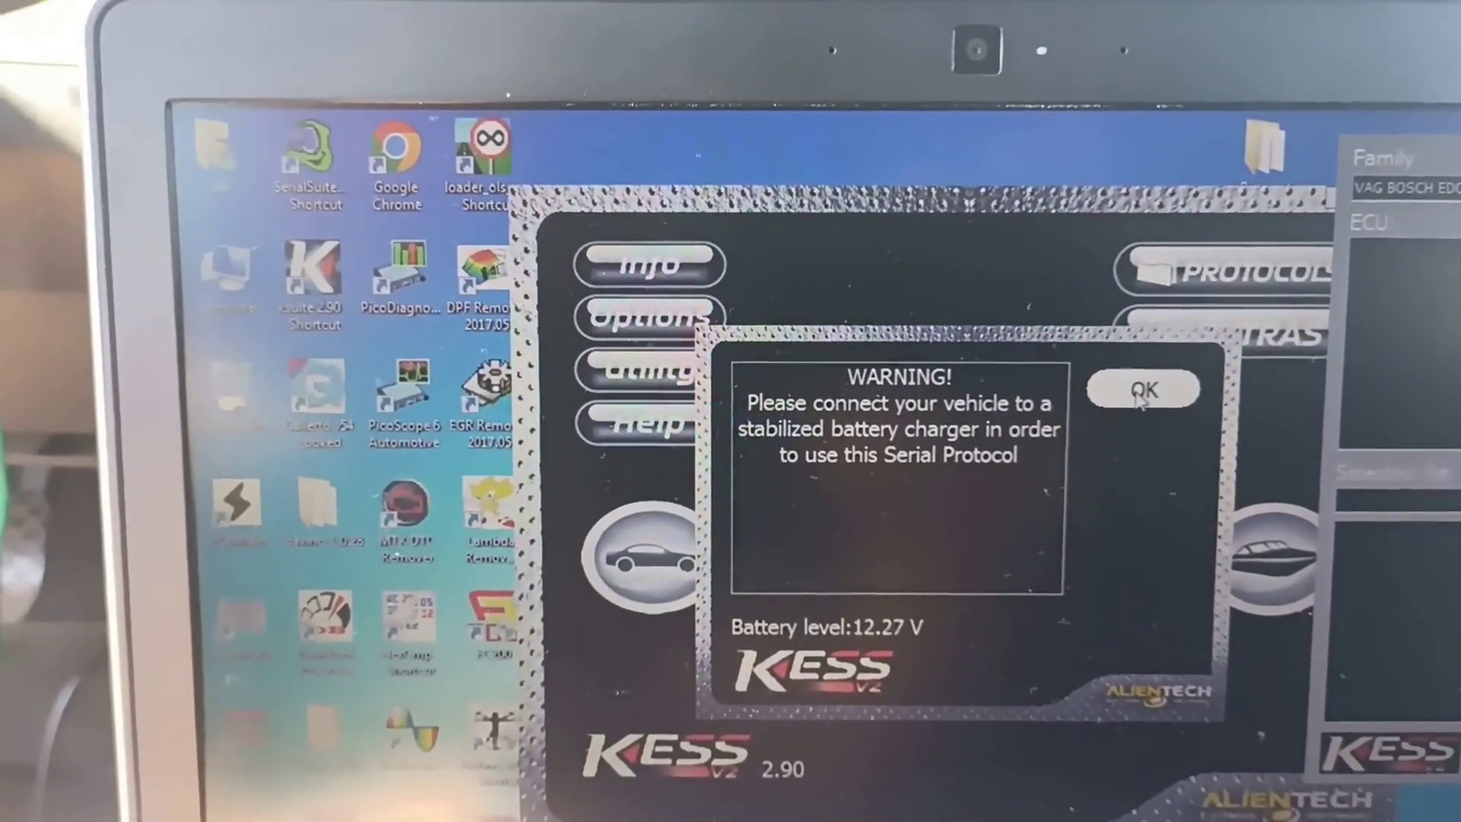
left_click(1146, 391)
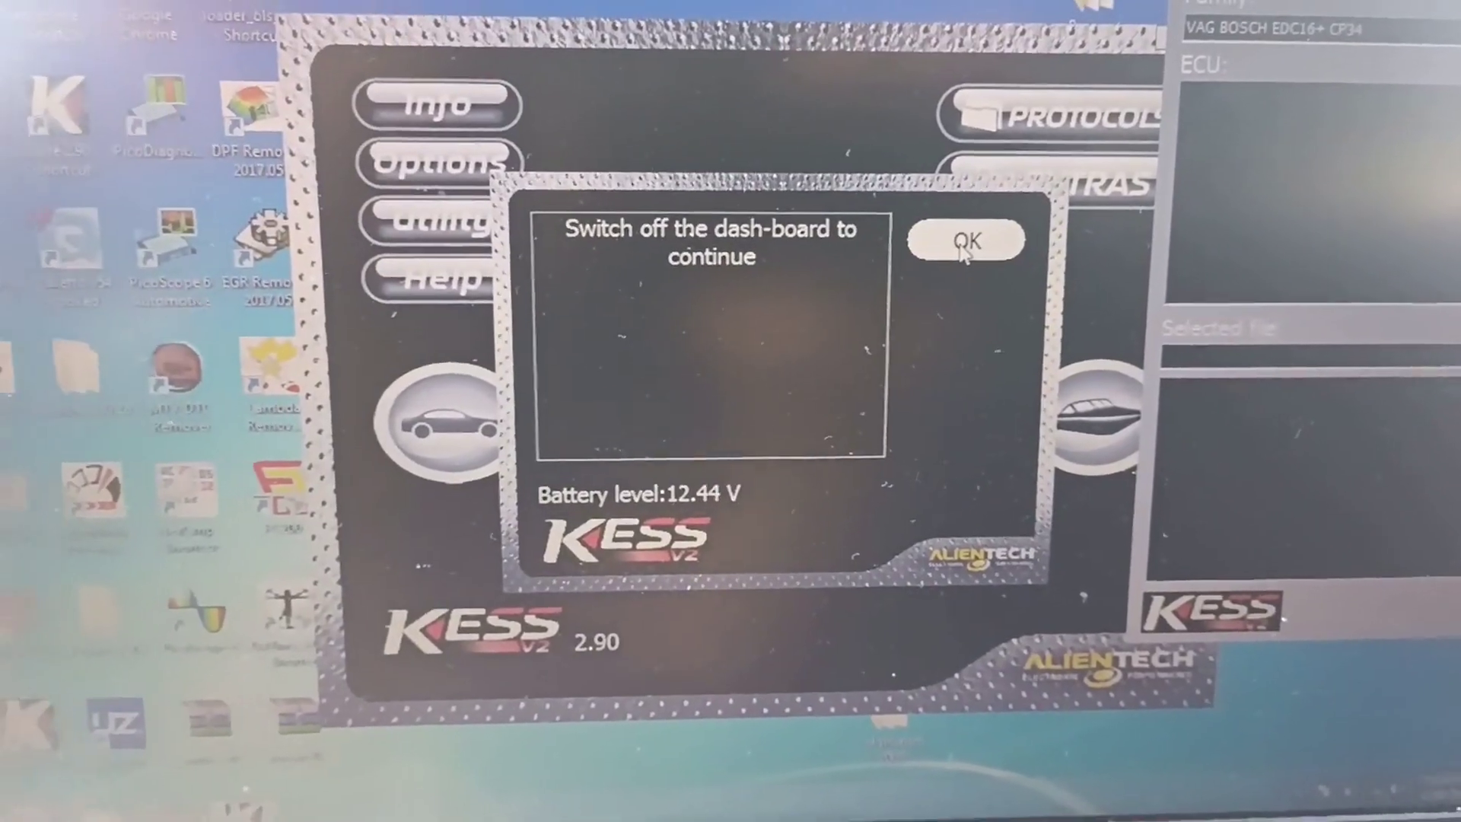
left_click(965, 239)
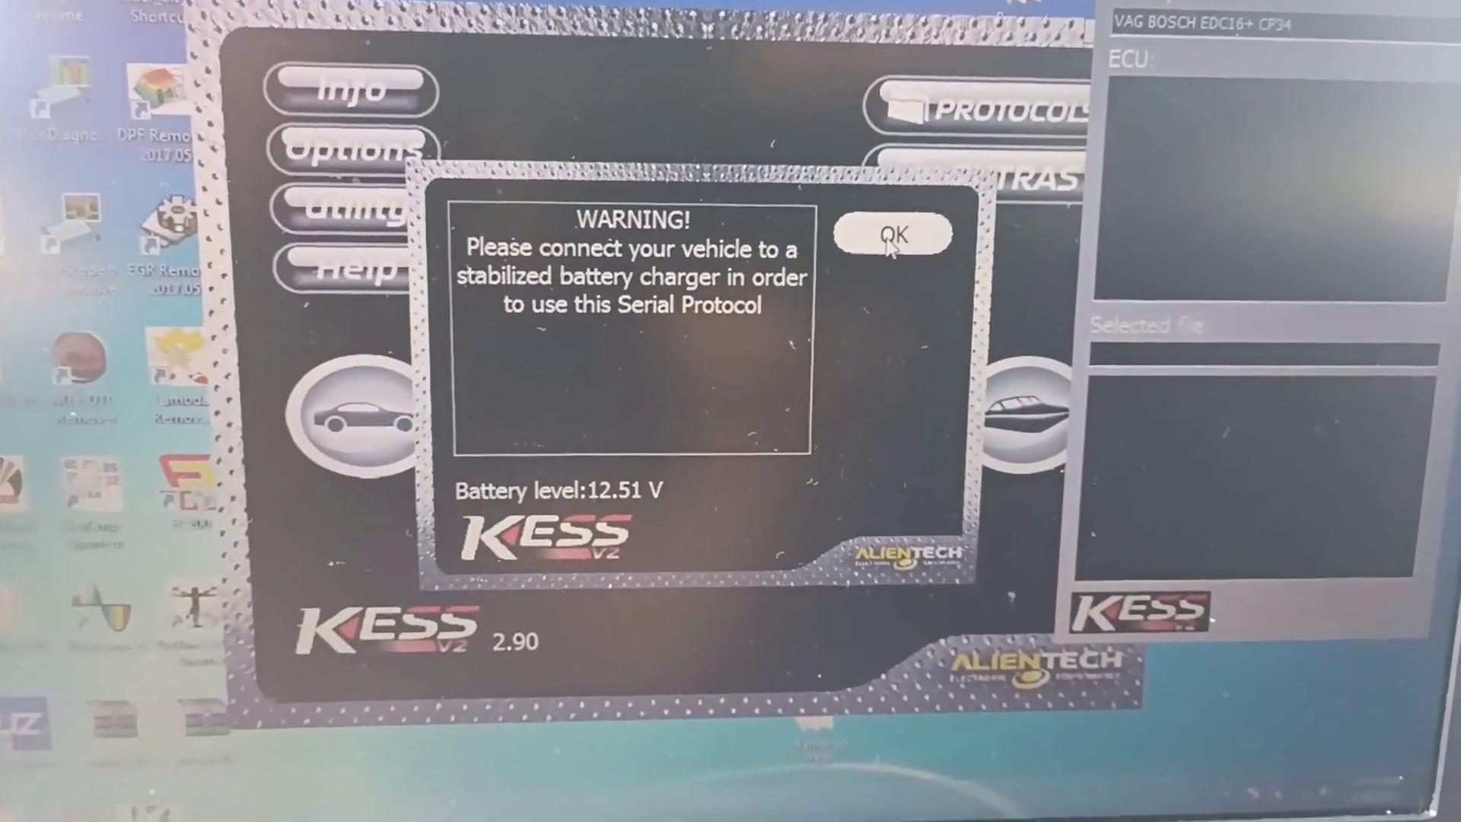
left_click(894, 243)
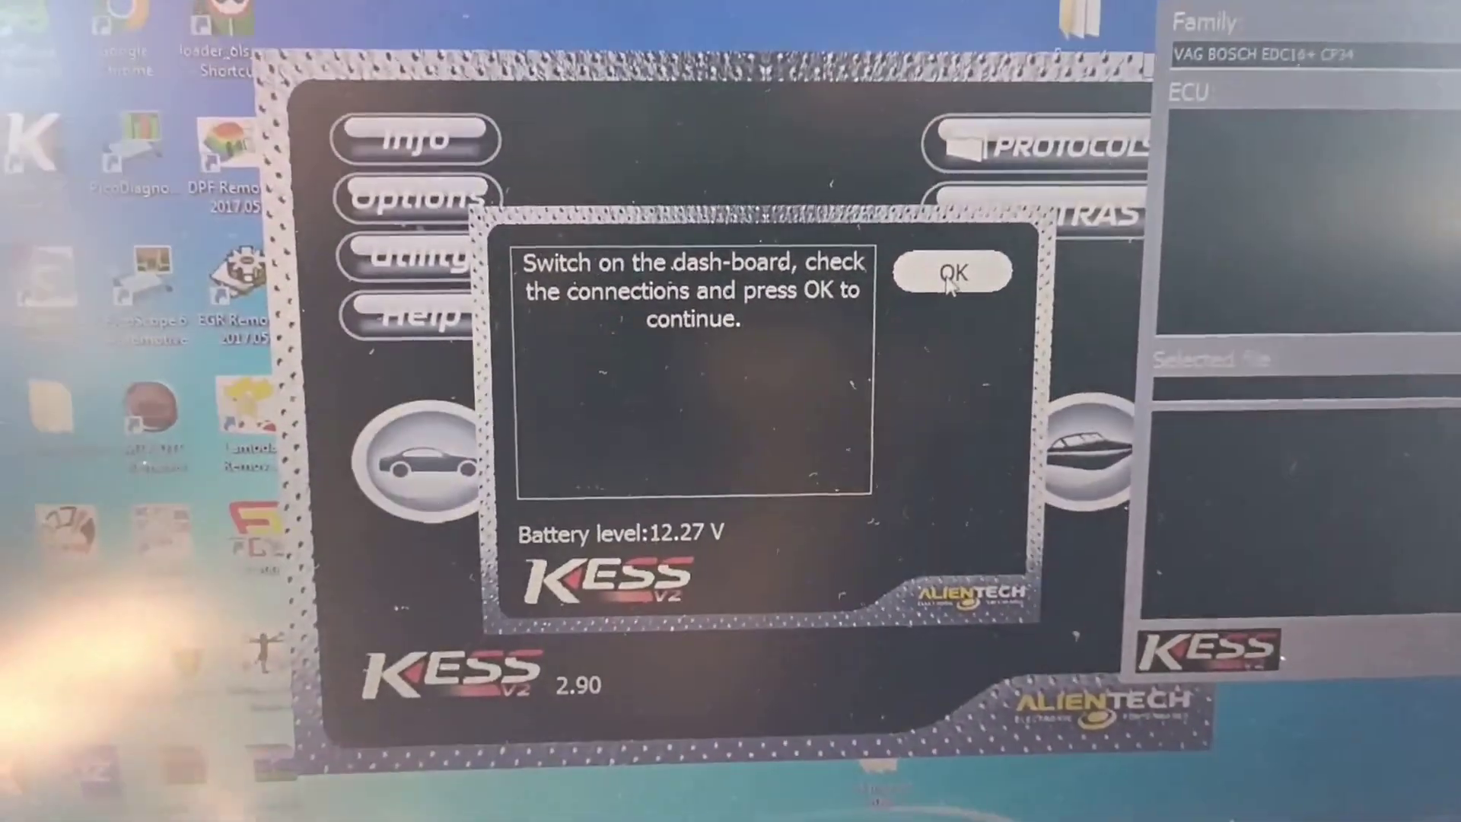
left_click(952, 274)
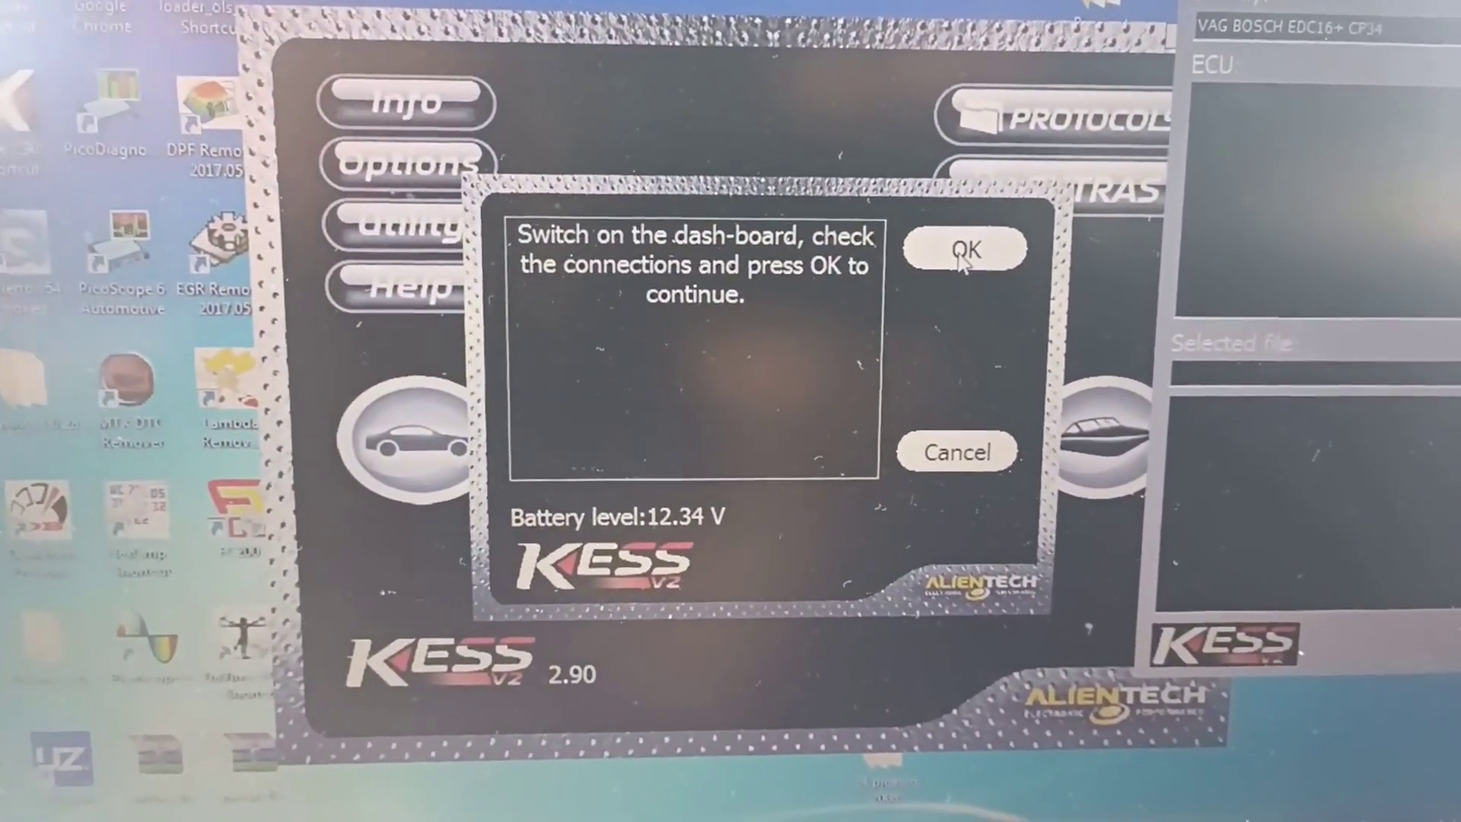
left_click(967, 252)
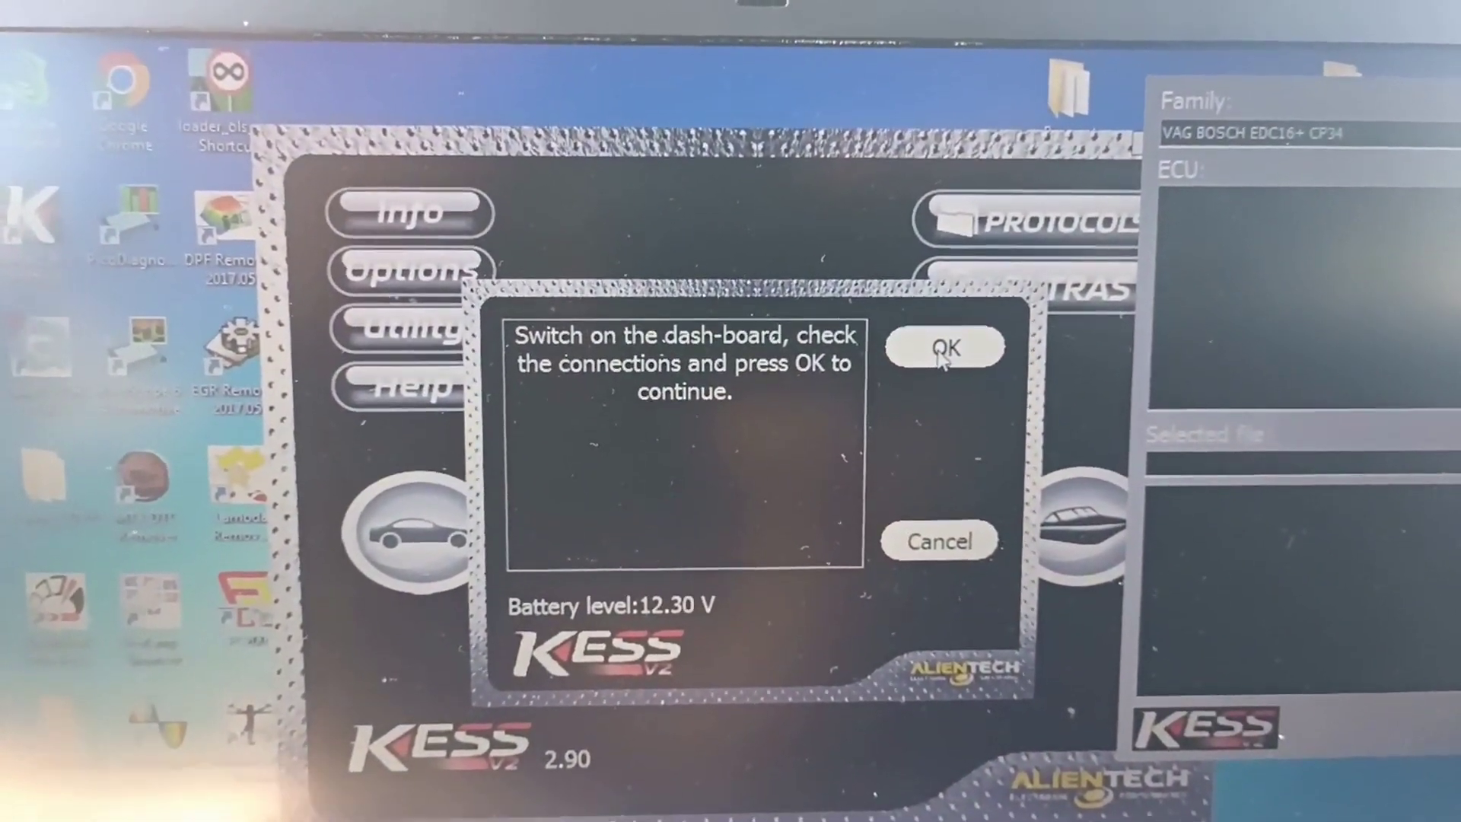
left_click(946, 346)
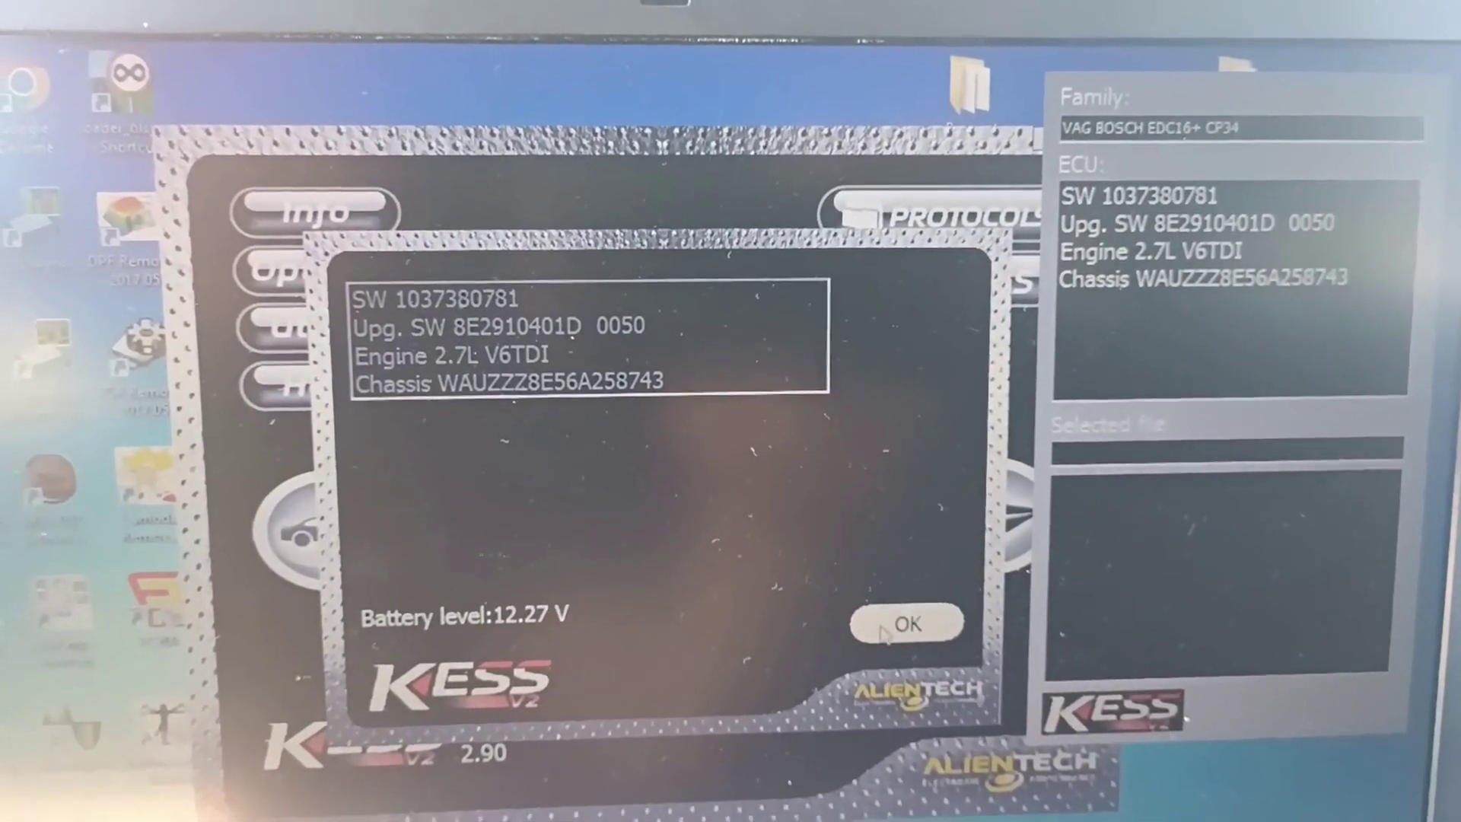
Save the ECU identification as file 'info' in the audi a4 2.7 folder
left_click(904, 626)
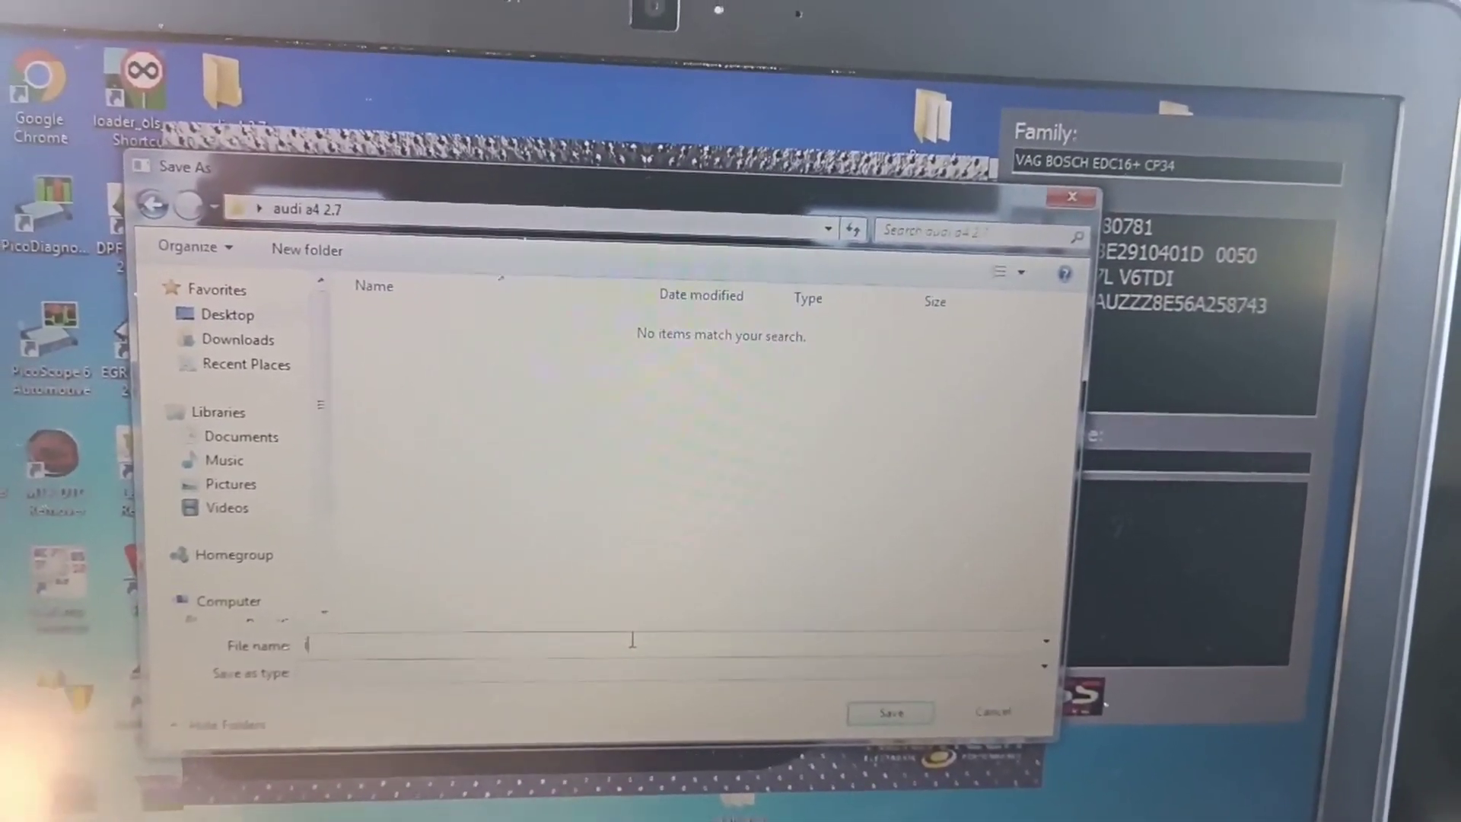
type("info")
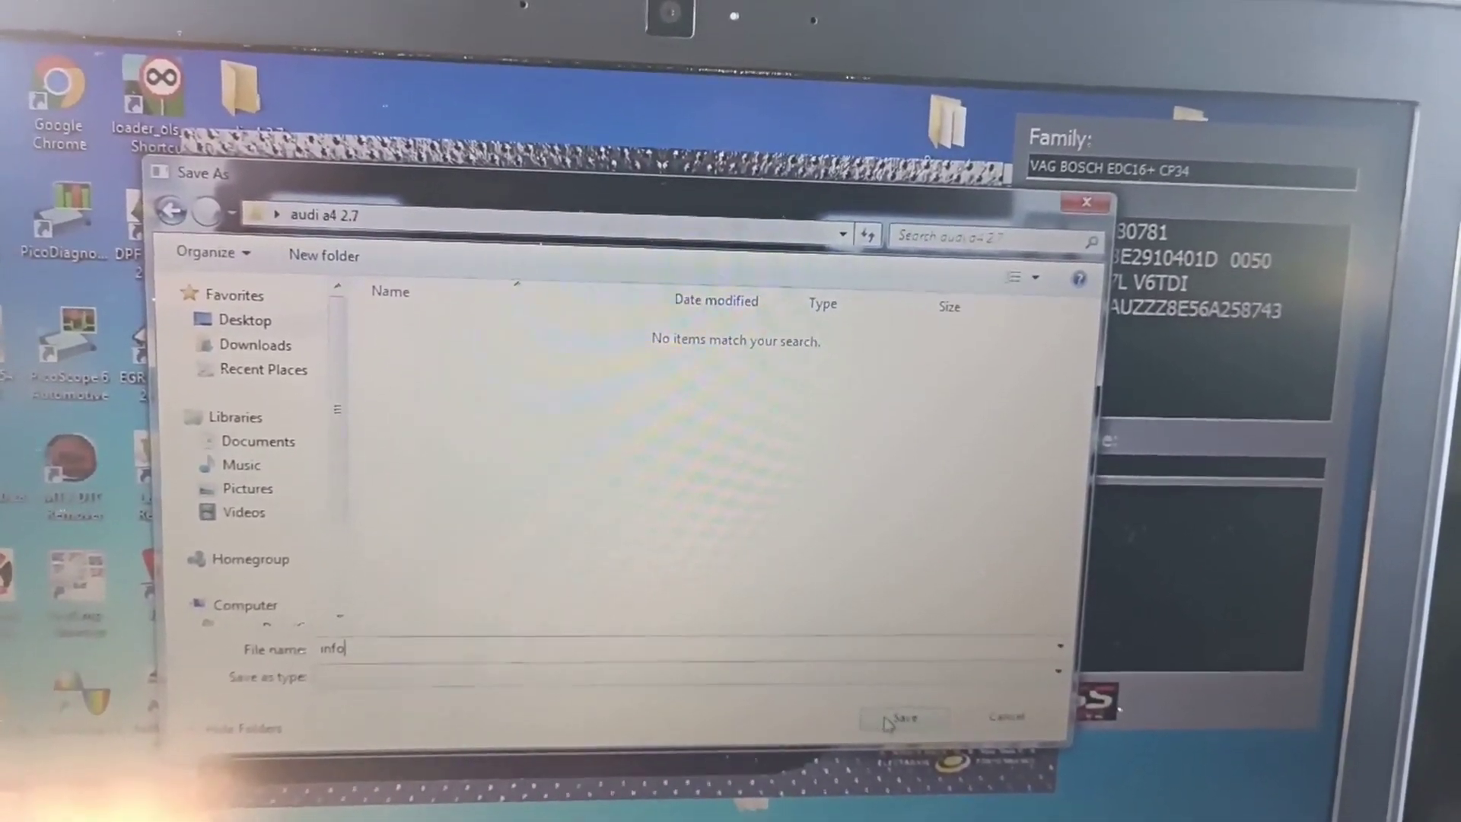
left_click(901, 717)
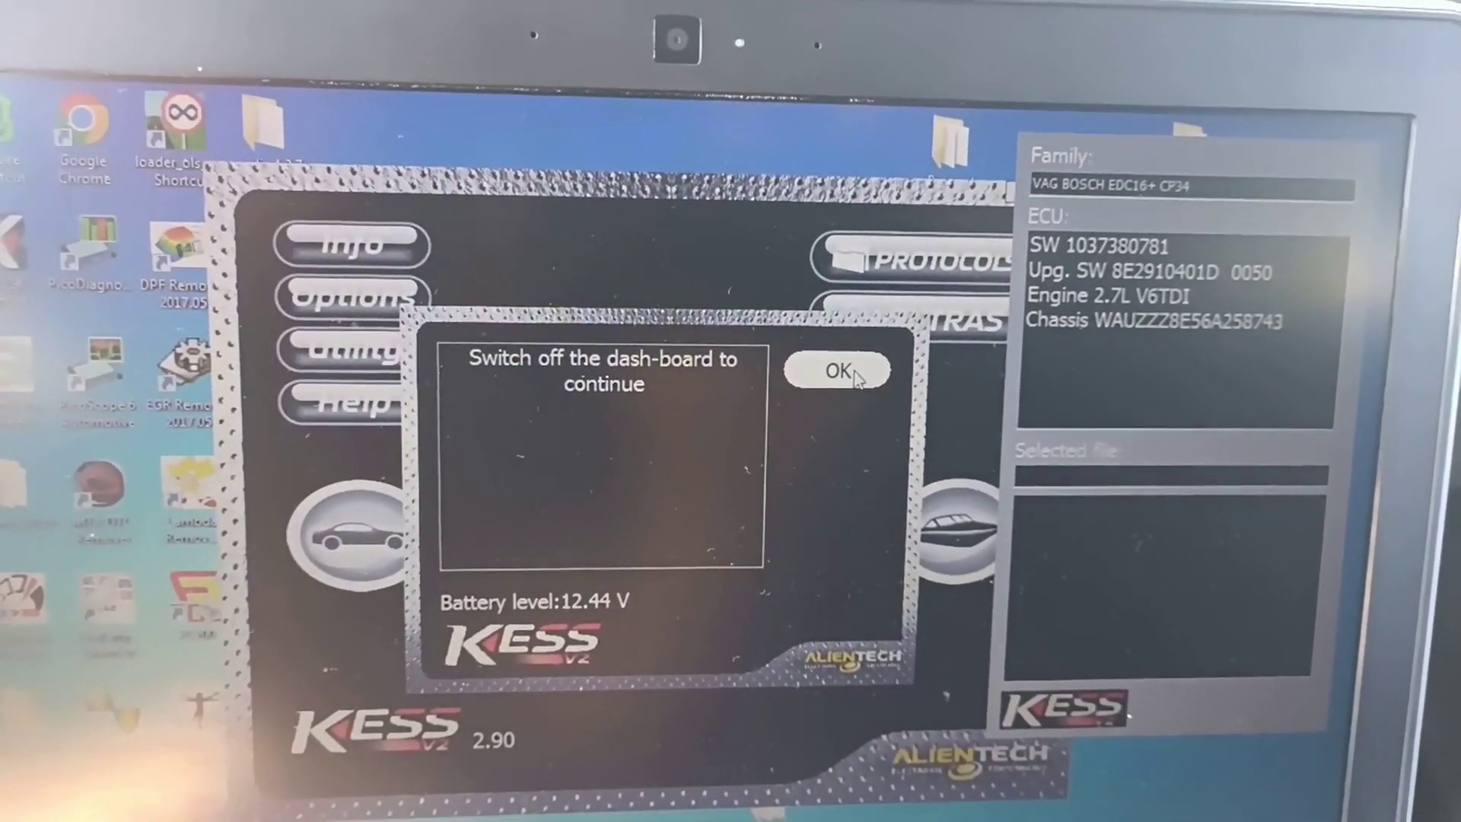
Confirm the dashboard and battery prompts and agree to read the ECU until the Save As dialog appears
left_click(841, 391)
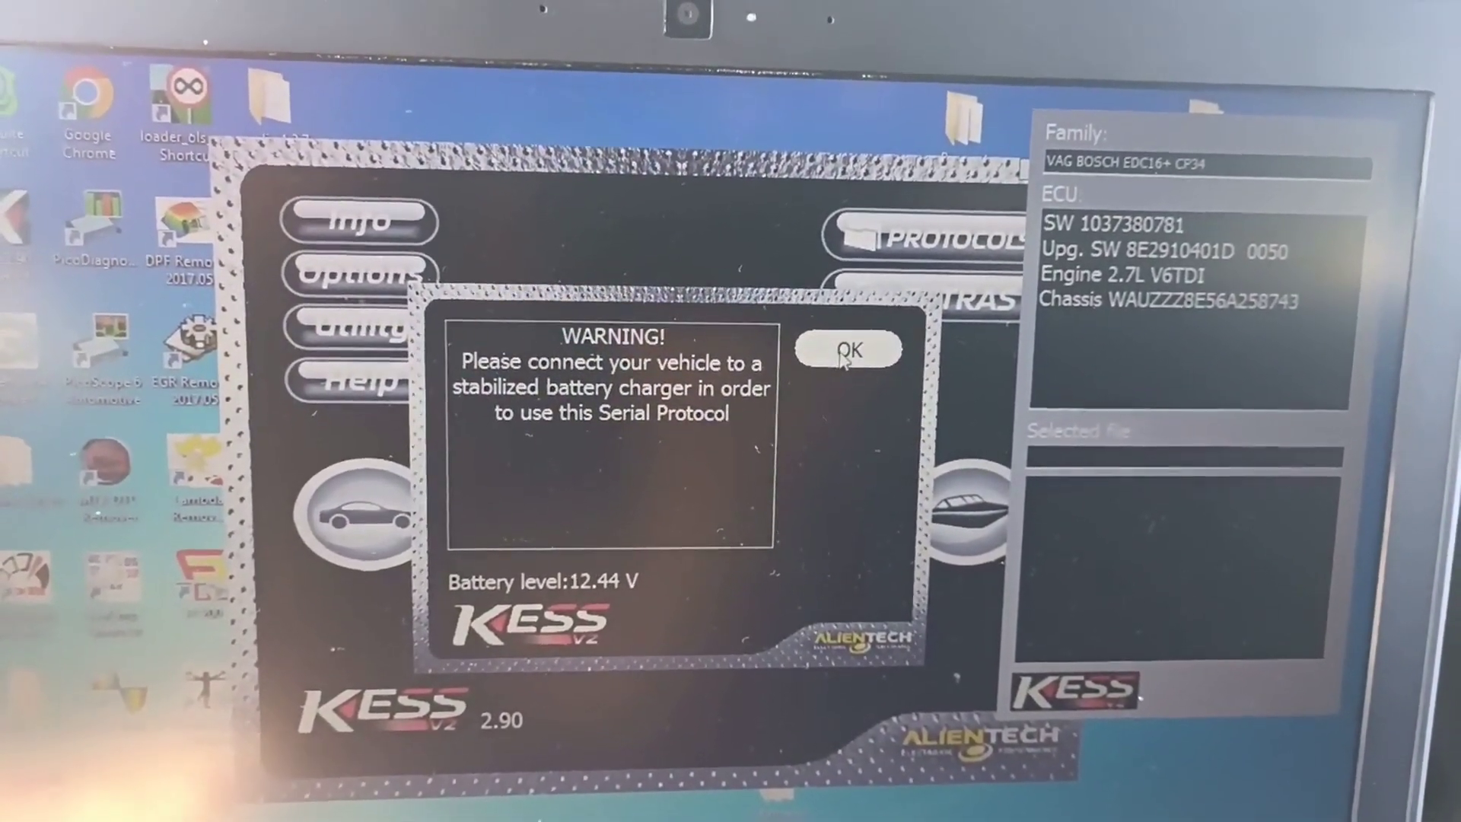
left_click(852, 349)
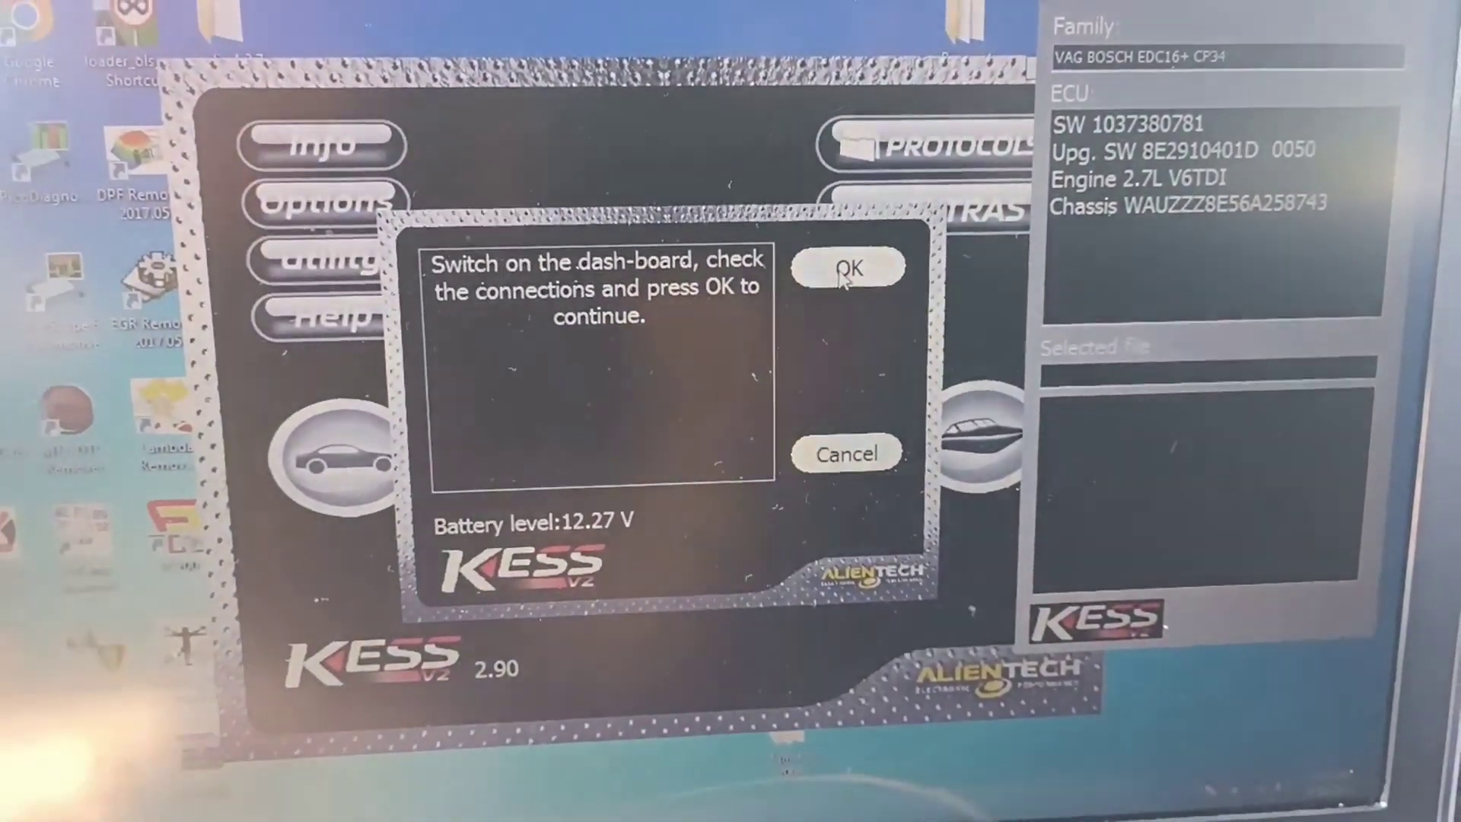
left_click(850, 268)
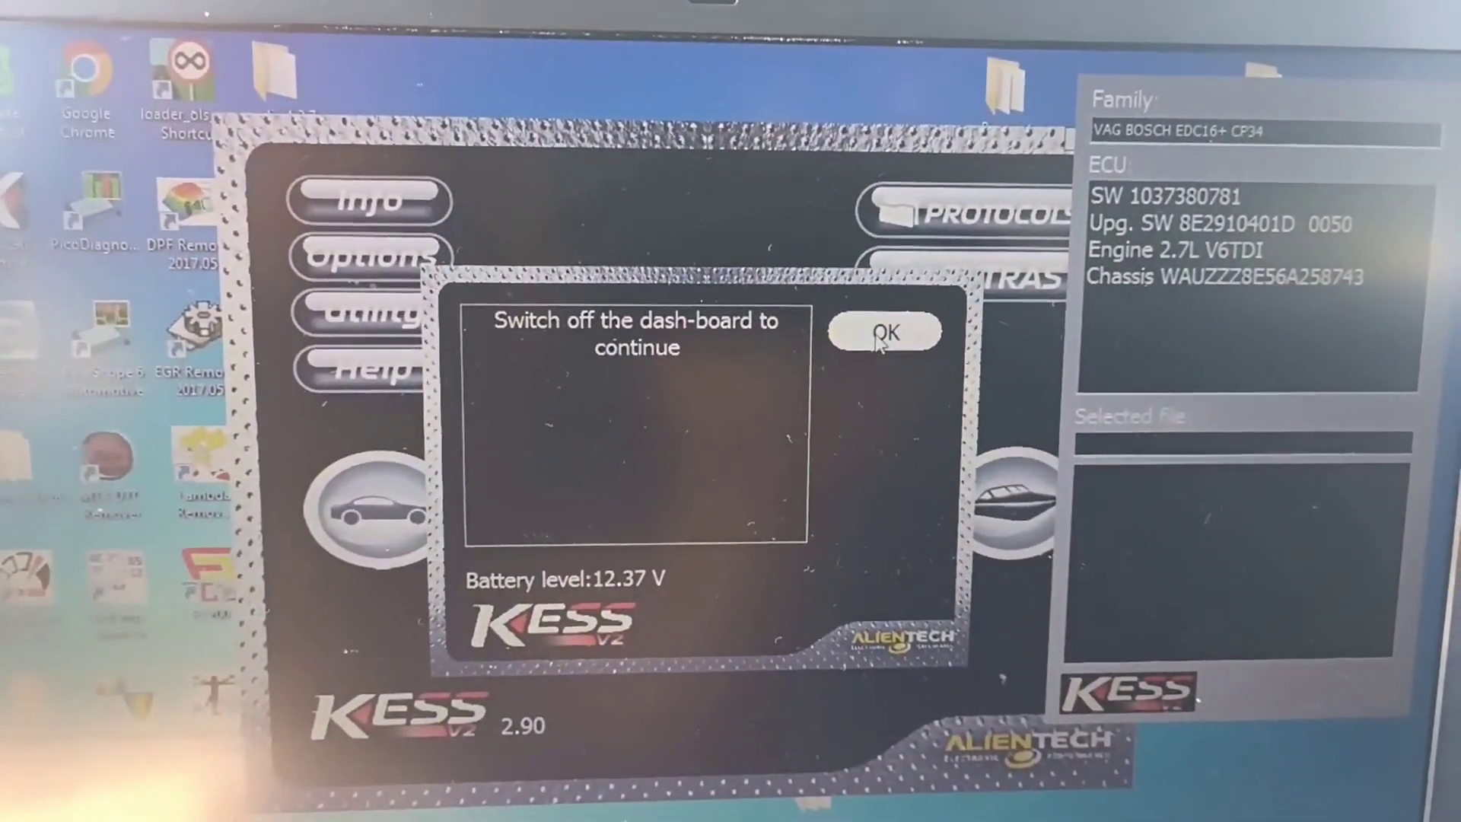
left_click(884, 330)
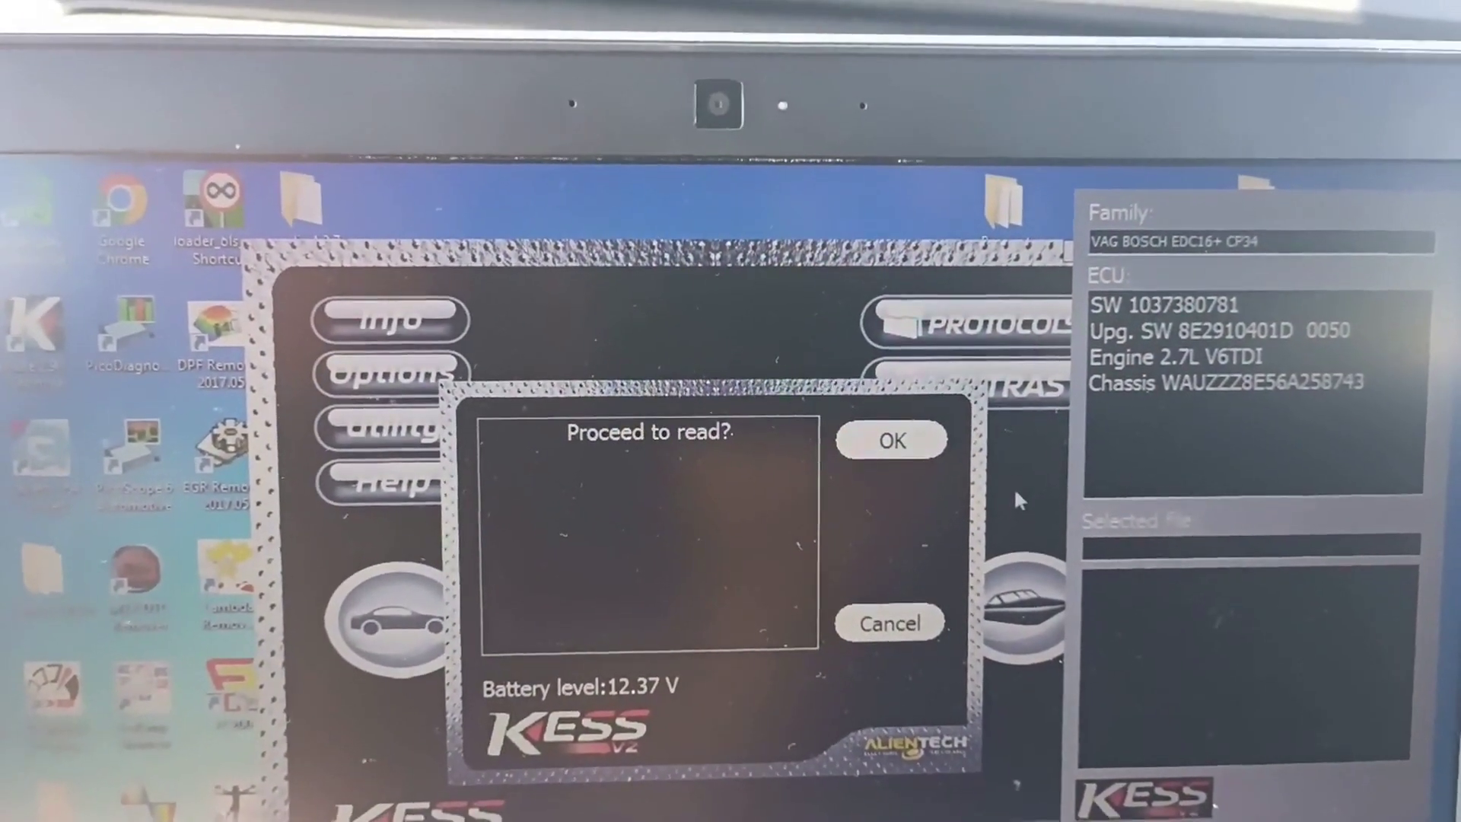
left_click(892, 439)
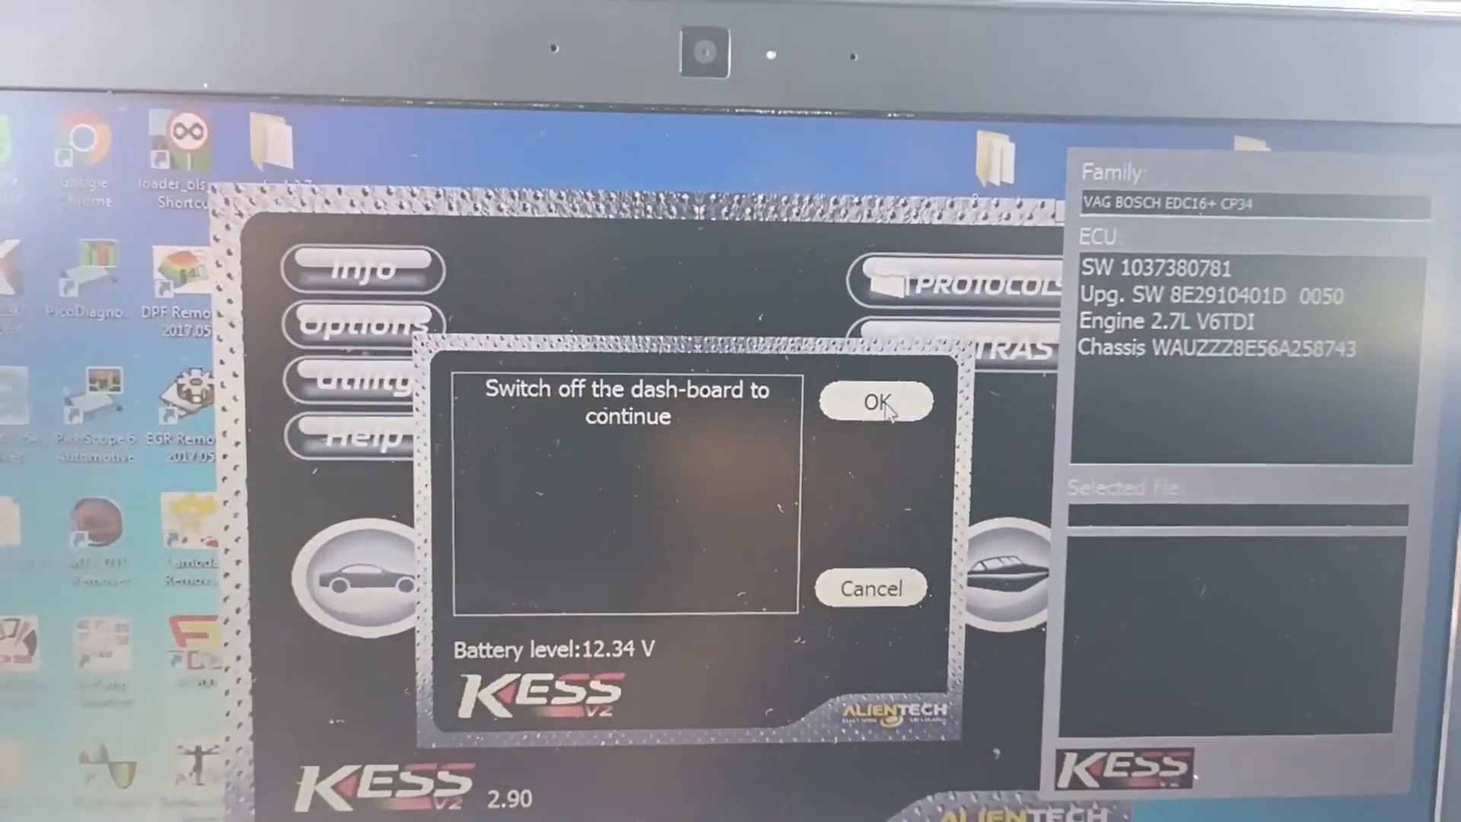
left_click(879, 401)
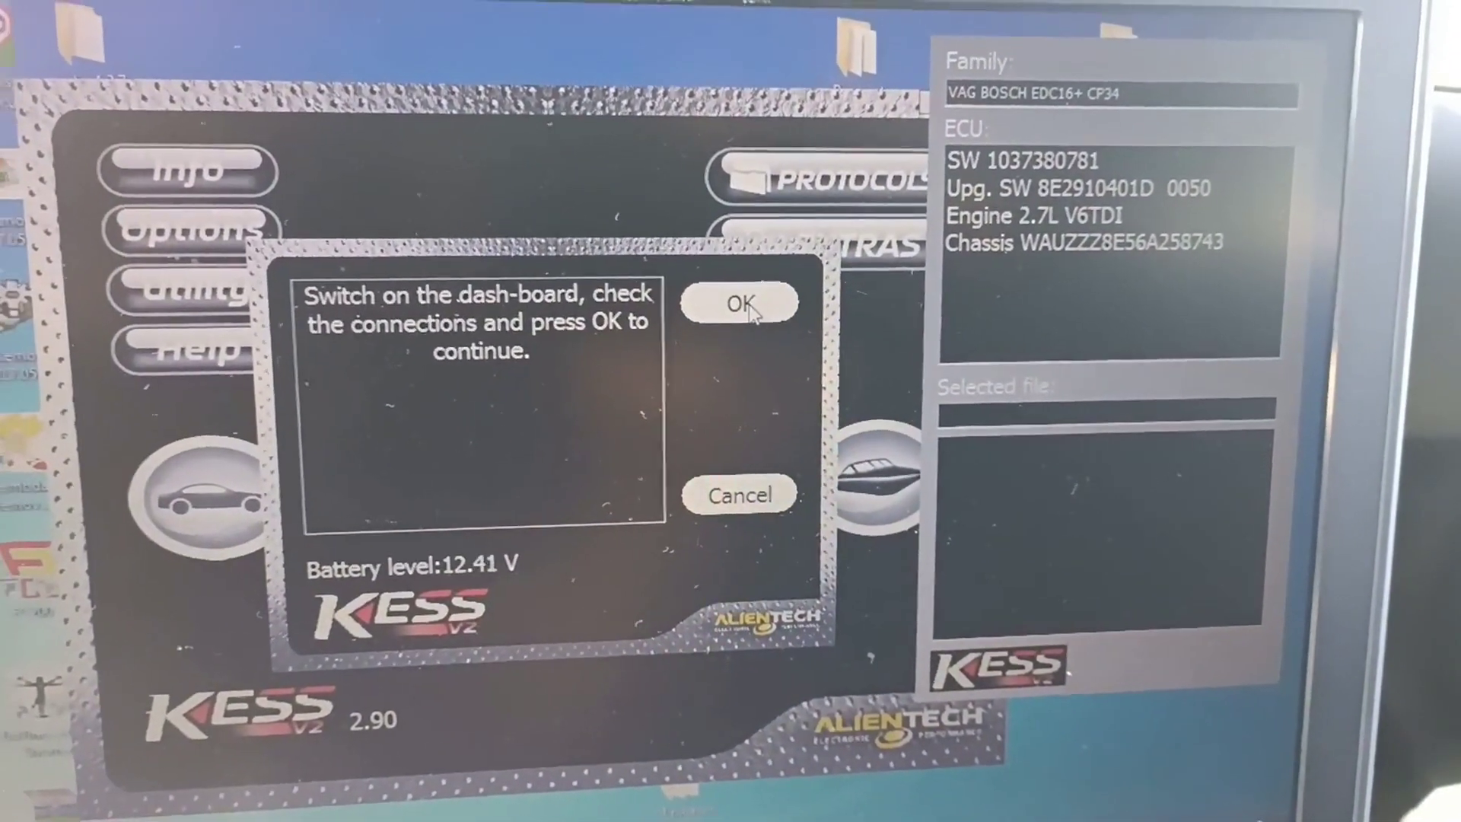
left_click(744, 305)
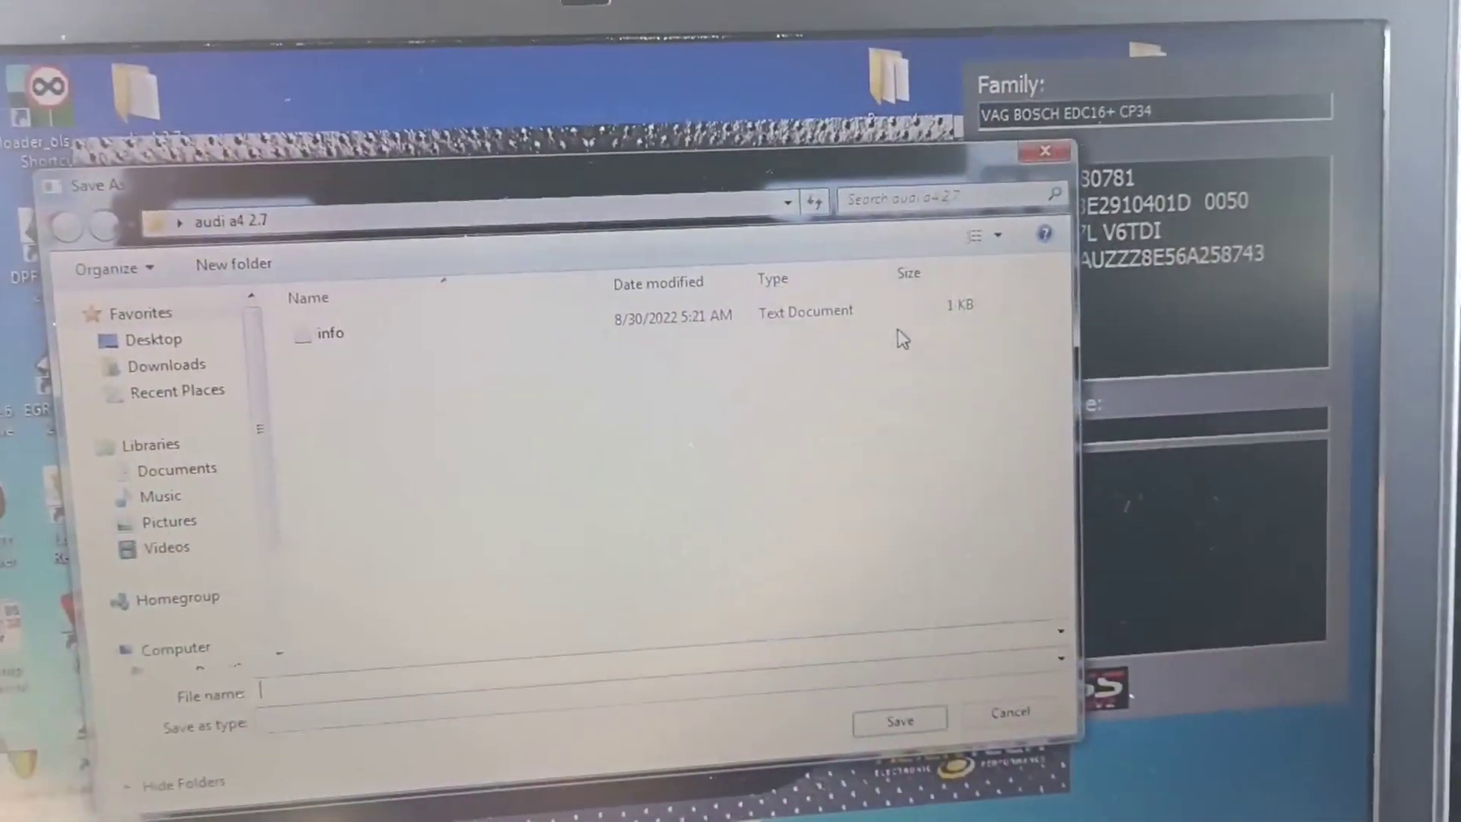
Name the read ECU file 'a4' for saving in the audi a4 2.7 folder
type("a4")
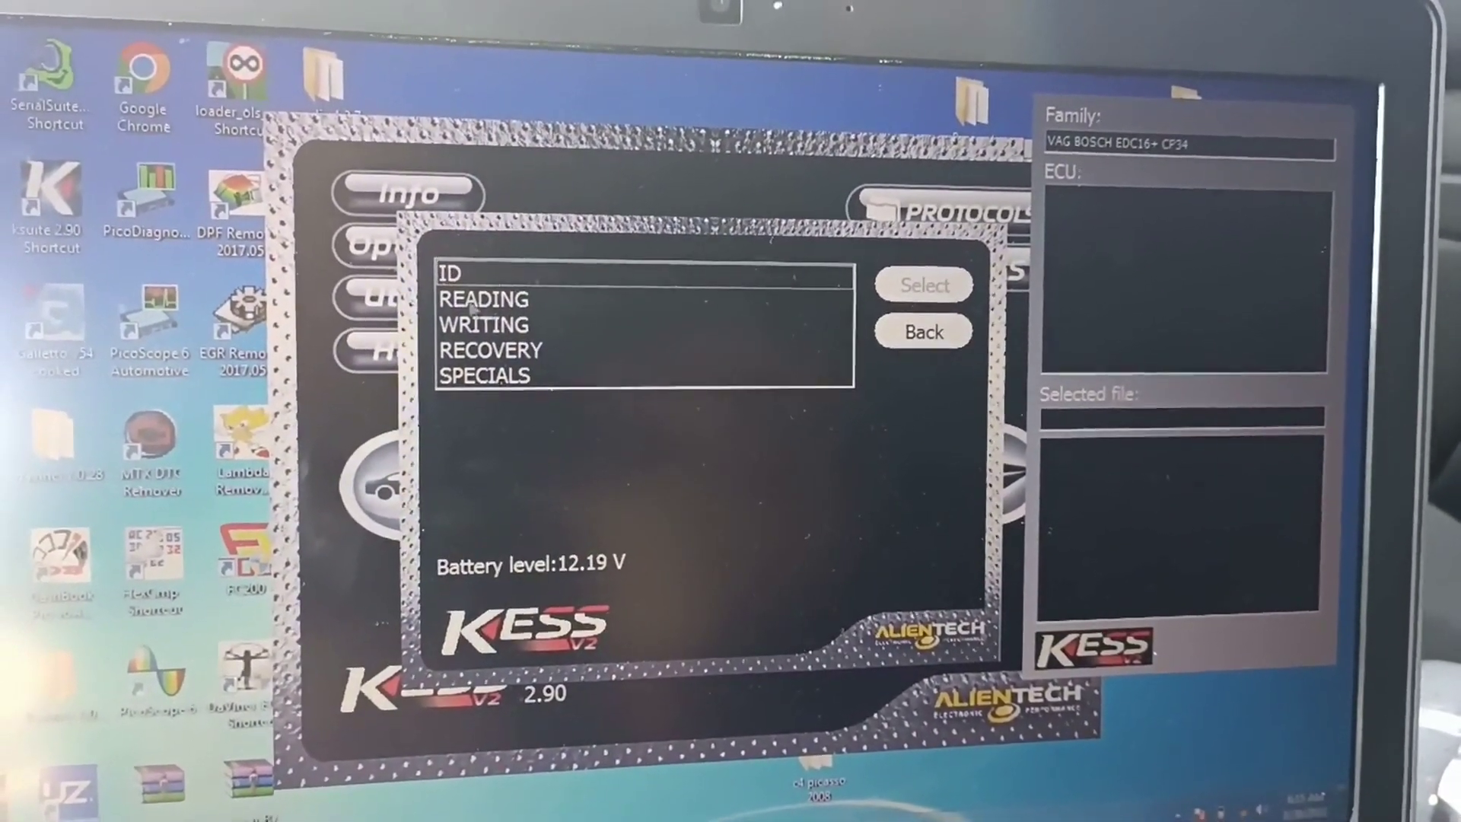
Choose WRITING and load DaVinci (a4 2.7())__noCHK.BIN from the audi a4 2.7 folder
left_click(484, 318)
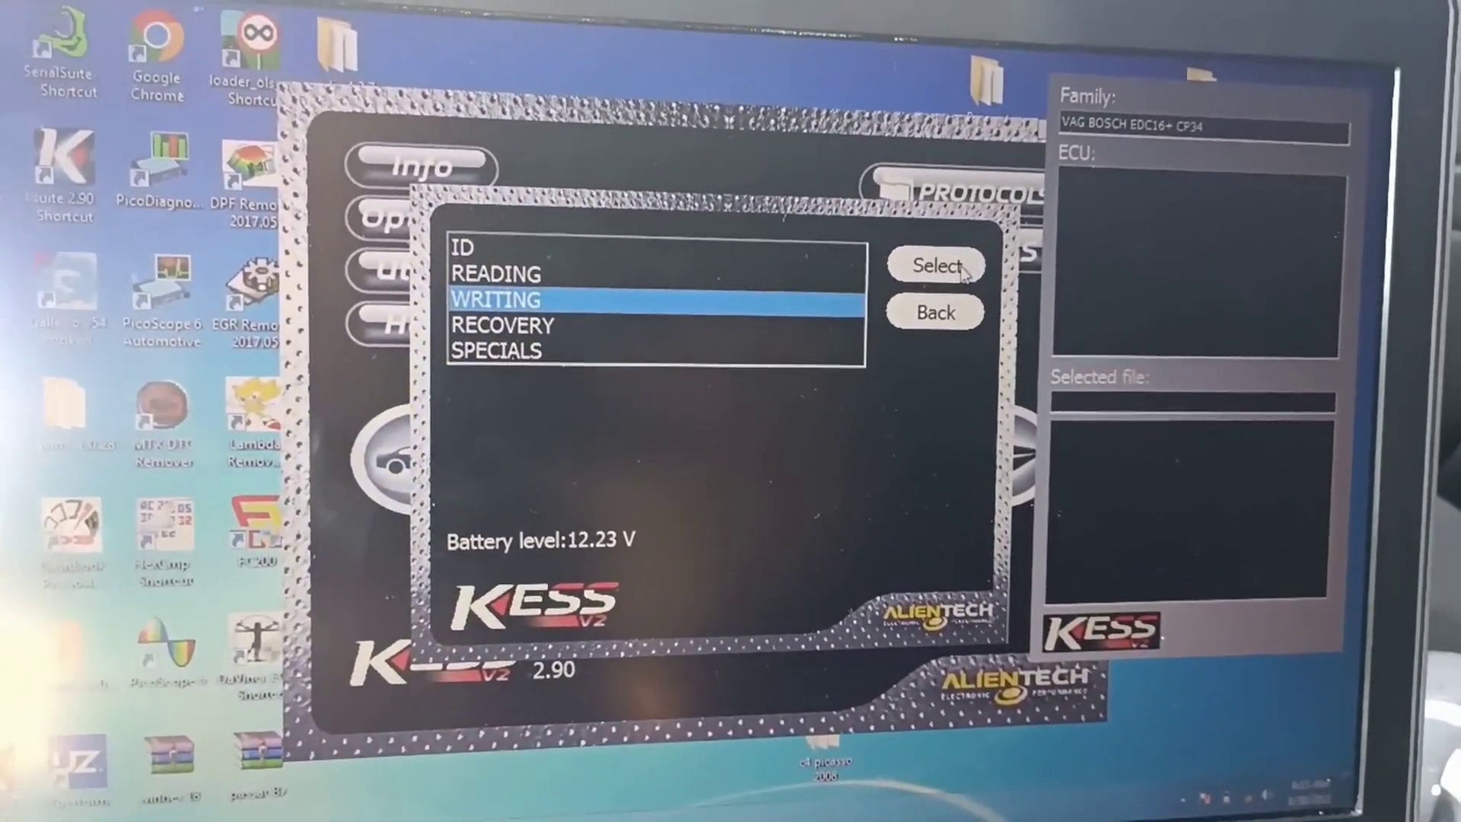
left_click(937, 267)
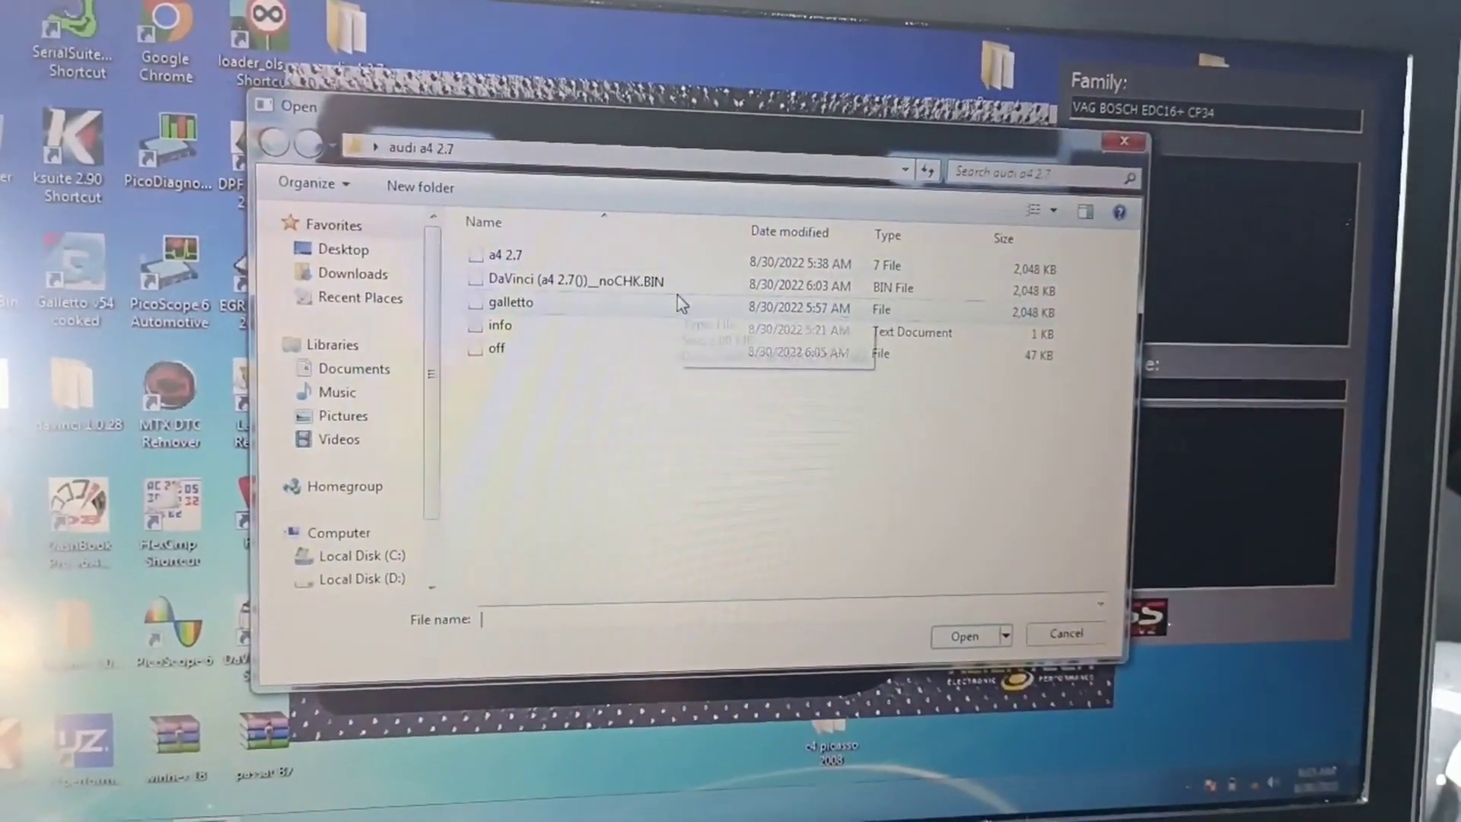
left_click(566, 311)
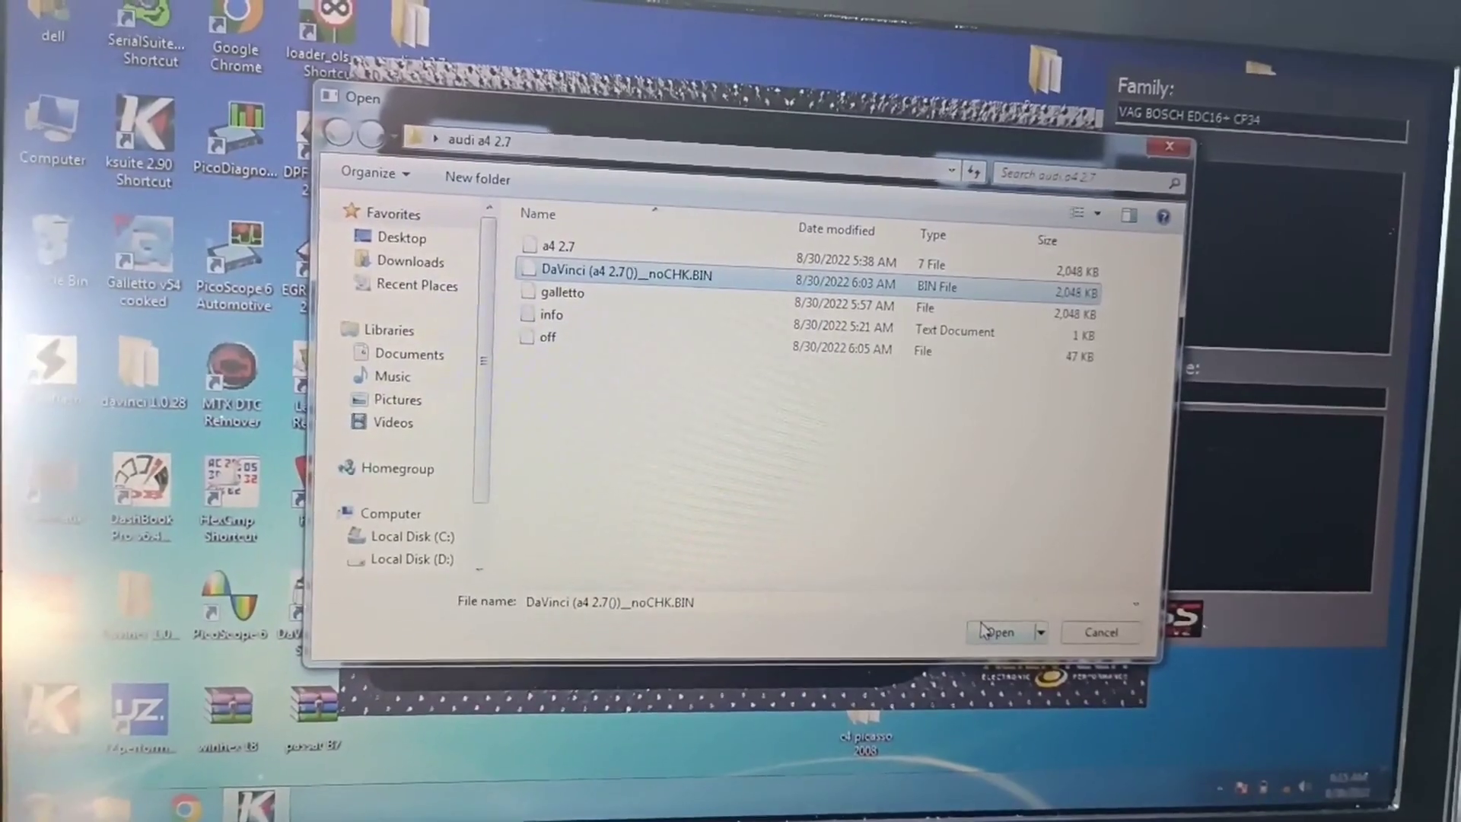
left_click(999, 632)
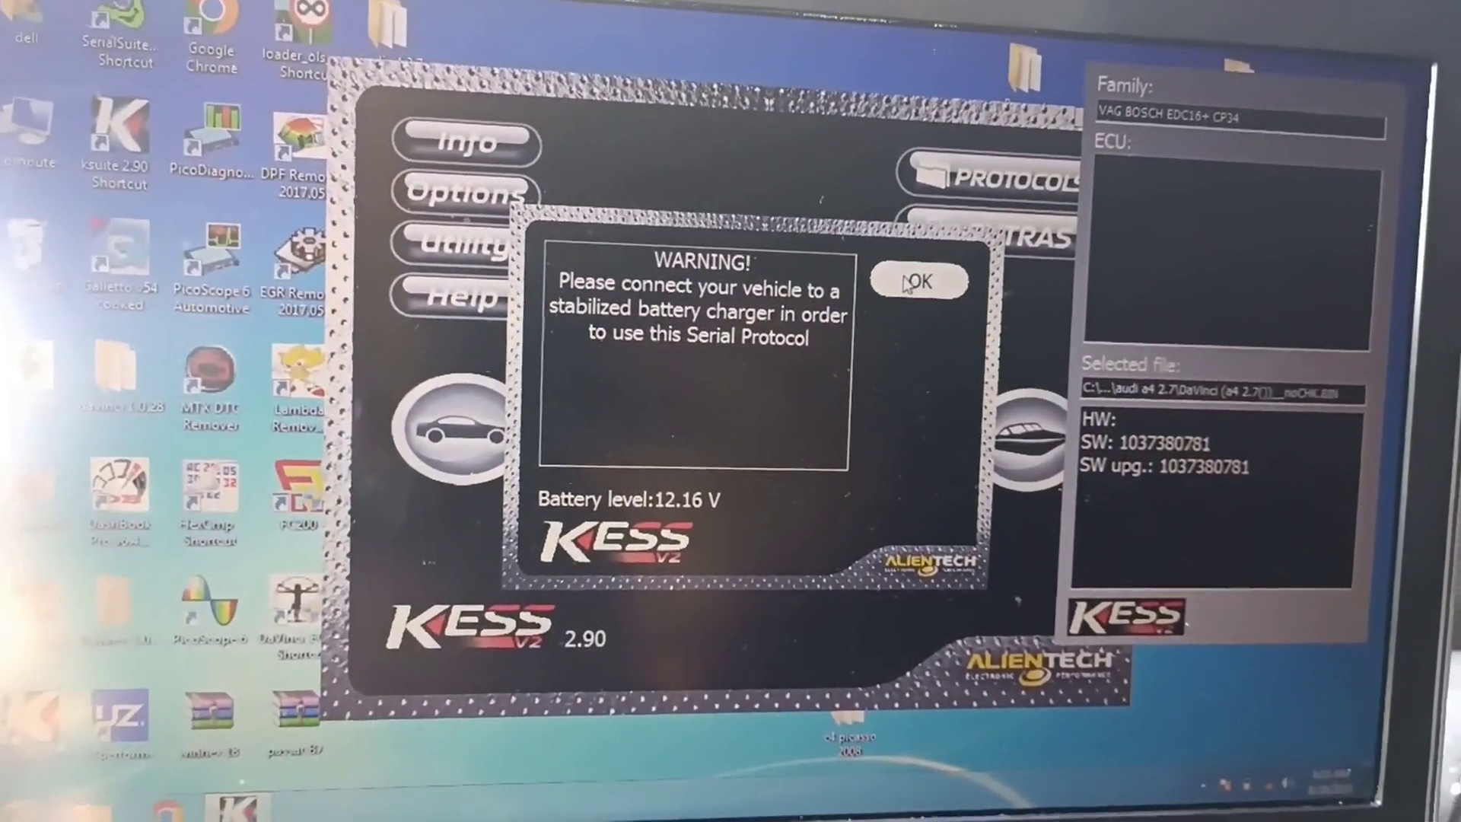
left_click(920, 283)
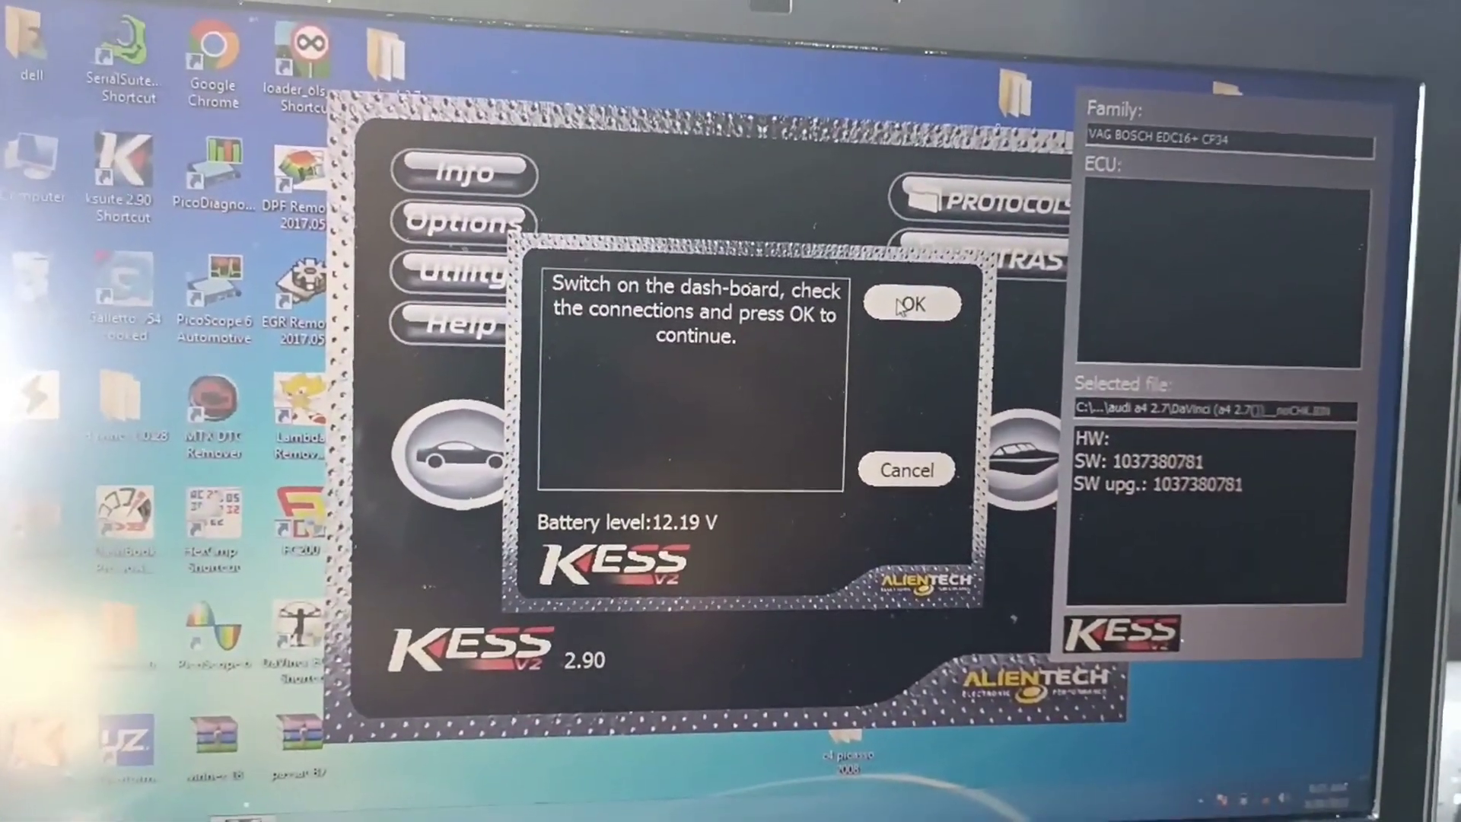
left_click(911, 307)
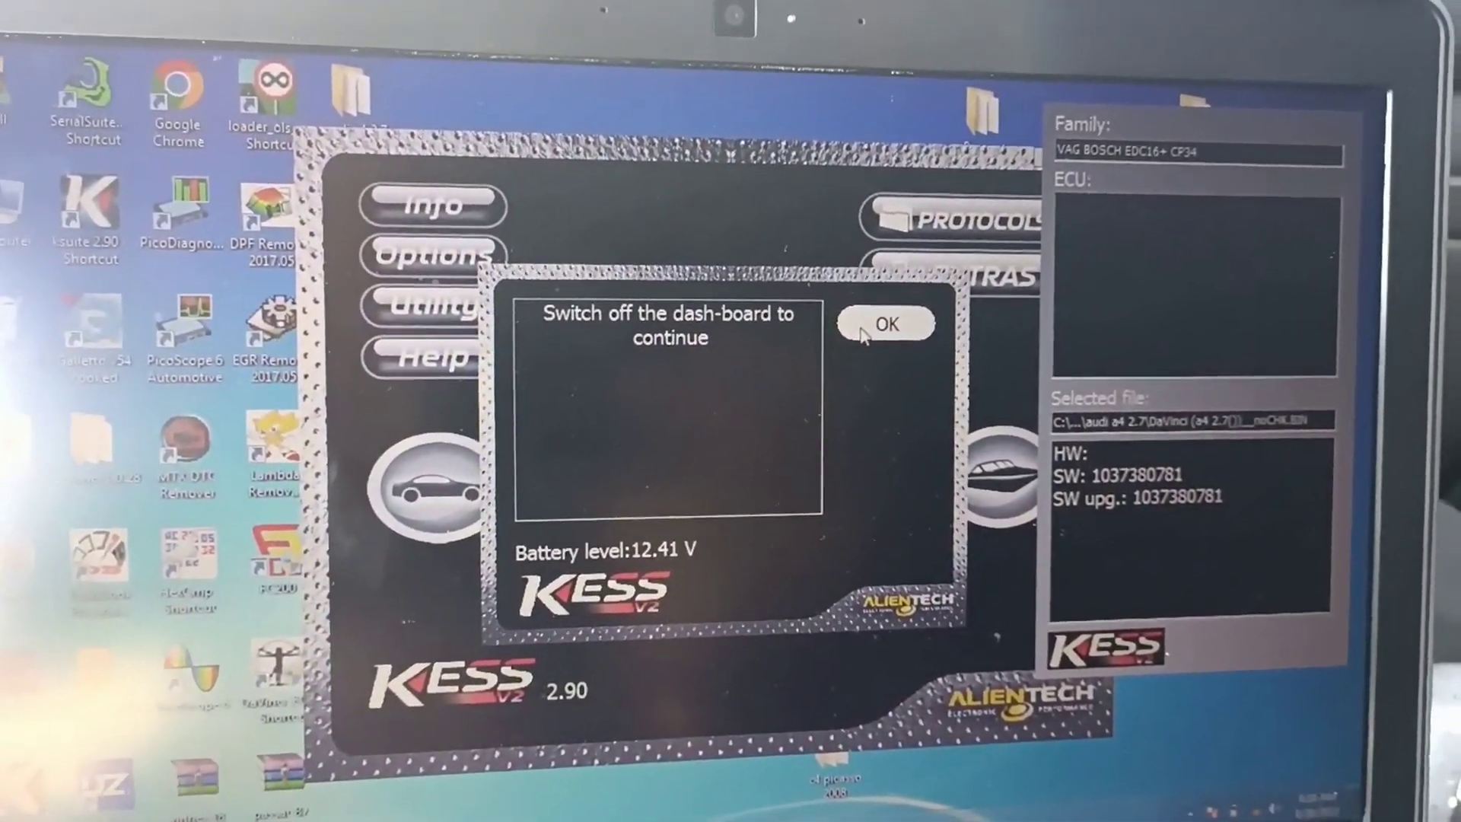
left_click(888, 324)
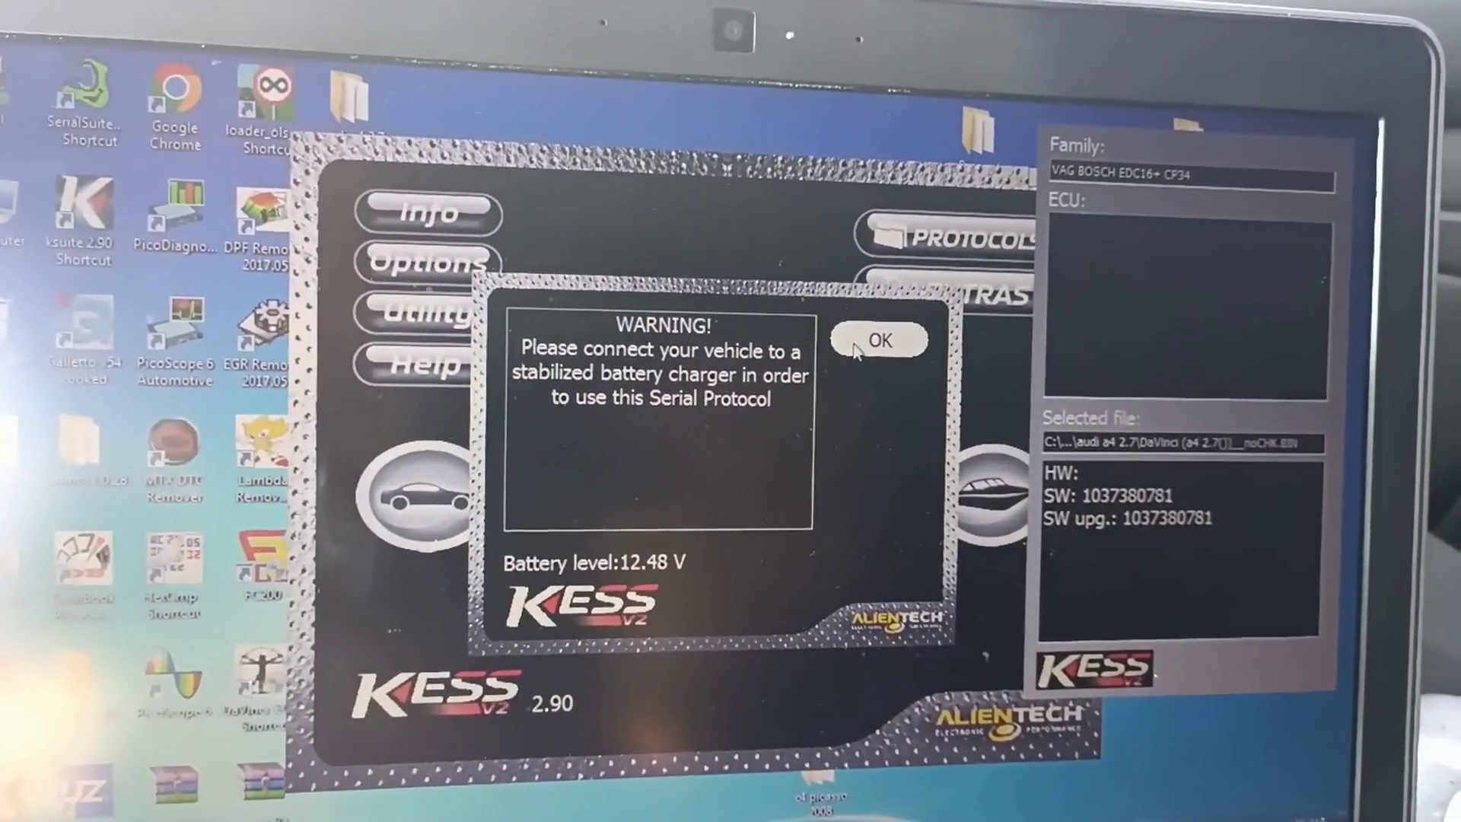
left_click(883, 340)
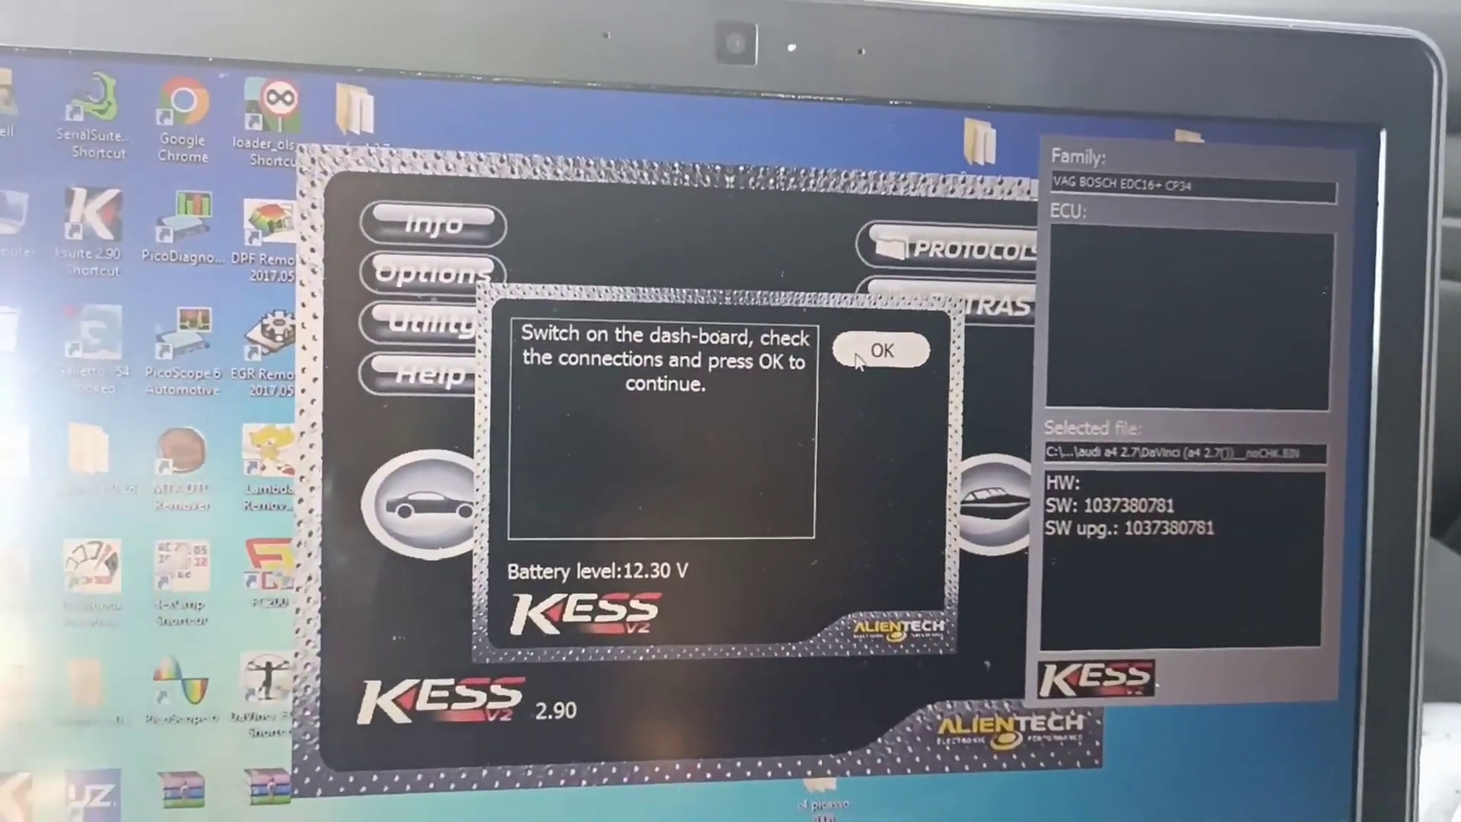
left_click(883, 353)
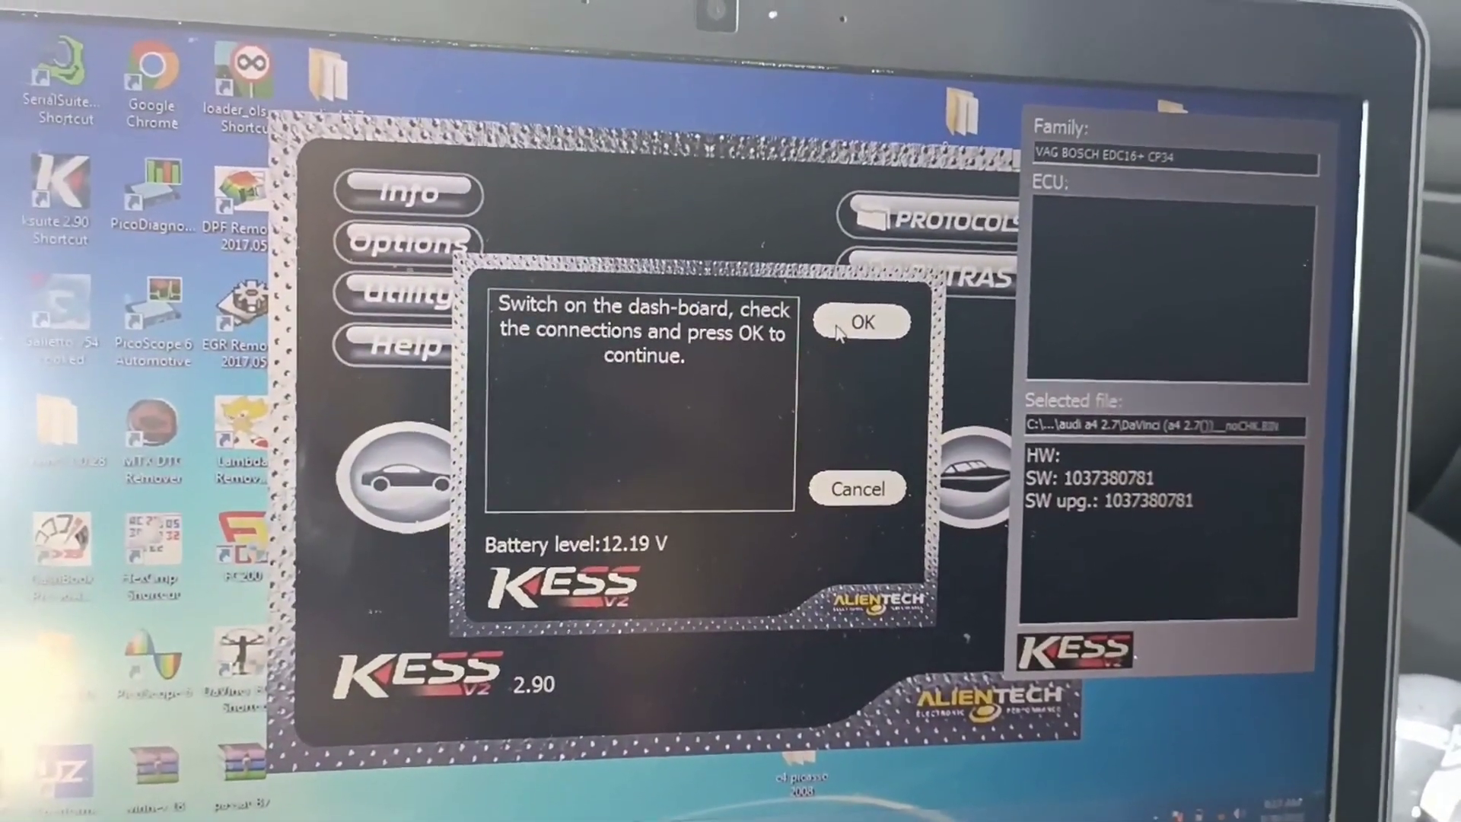
left_click(864, 323)
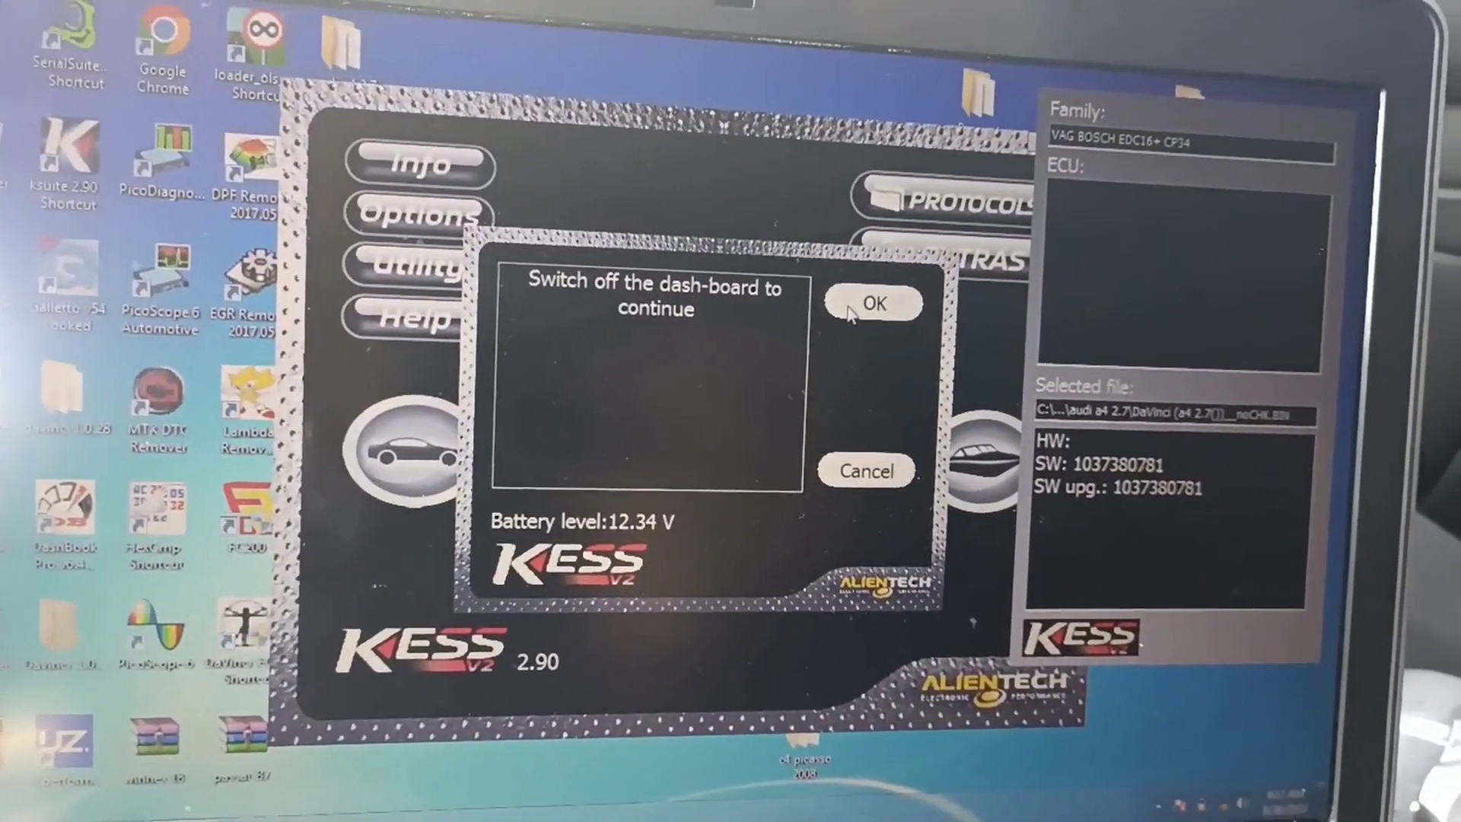
left_click(875, 305)
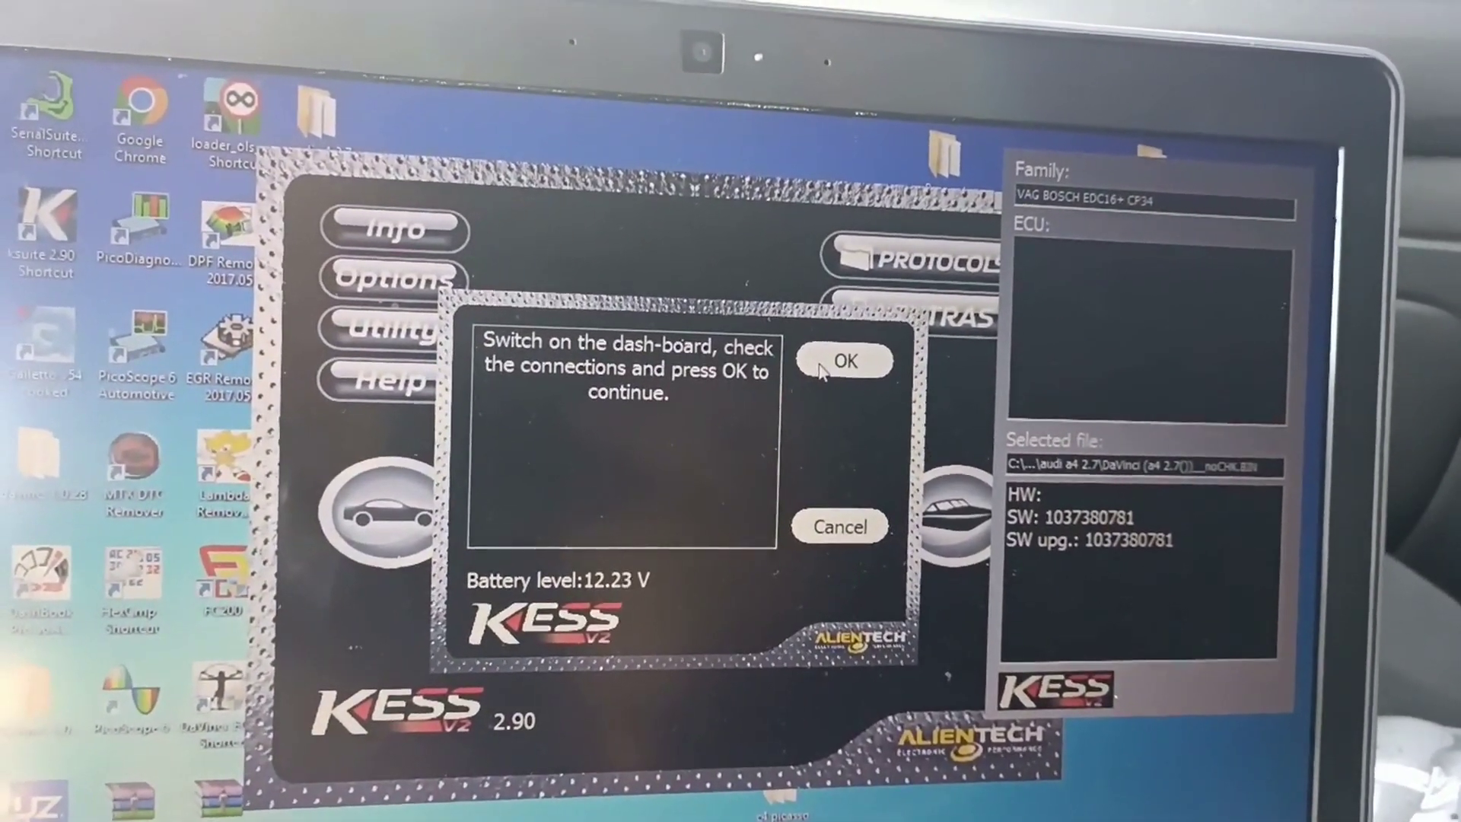
left_click(847, 362)
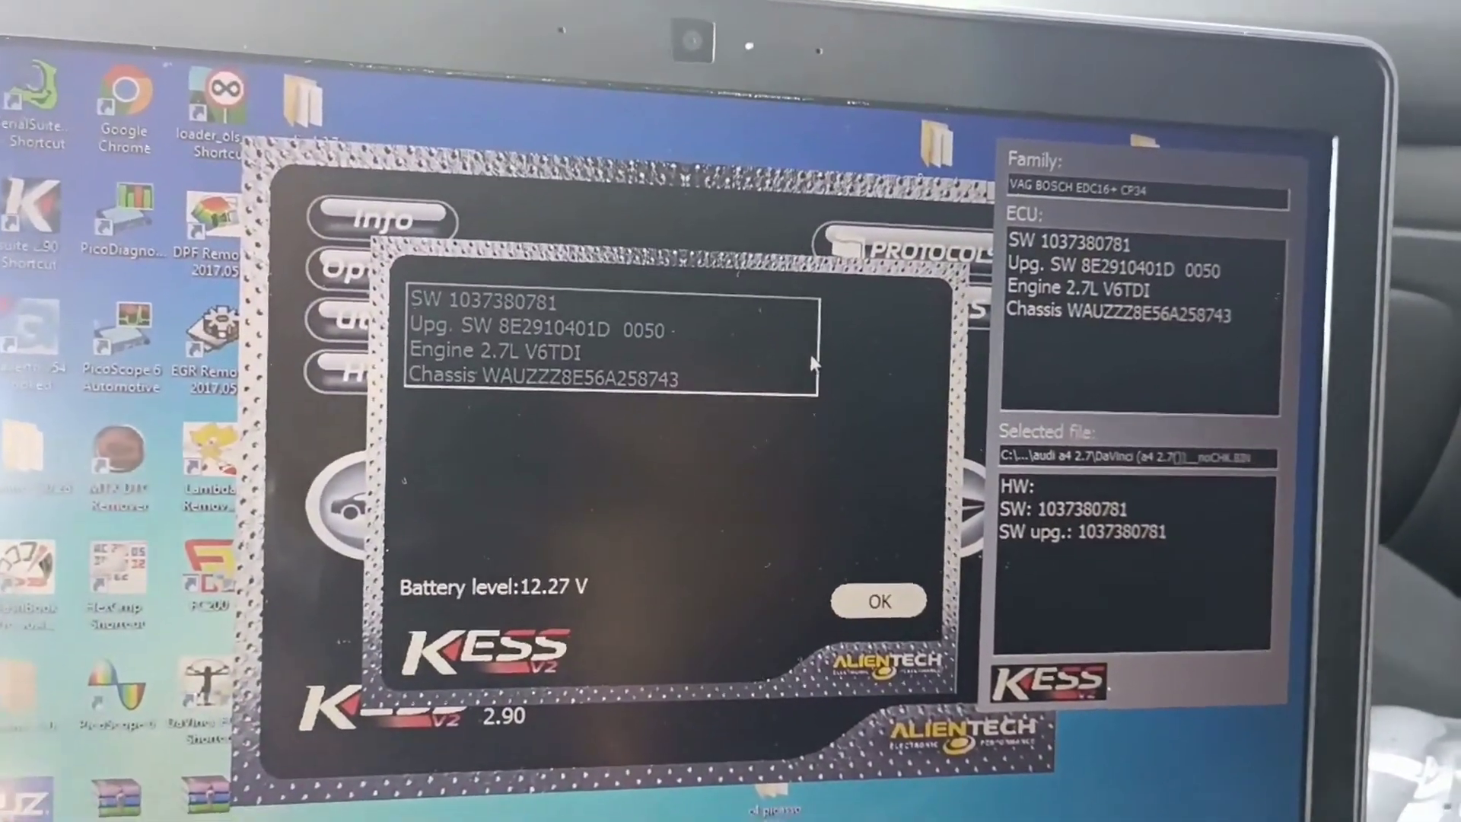
Accept the ECU details, proceed to write and accept the file-correctness warning to start writing
left_click(880, 600)
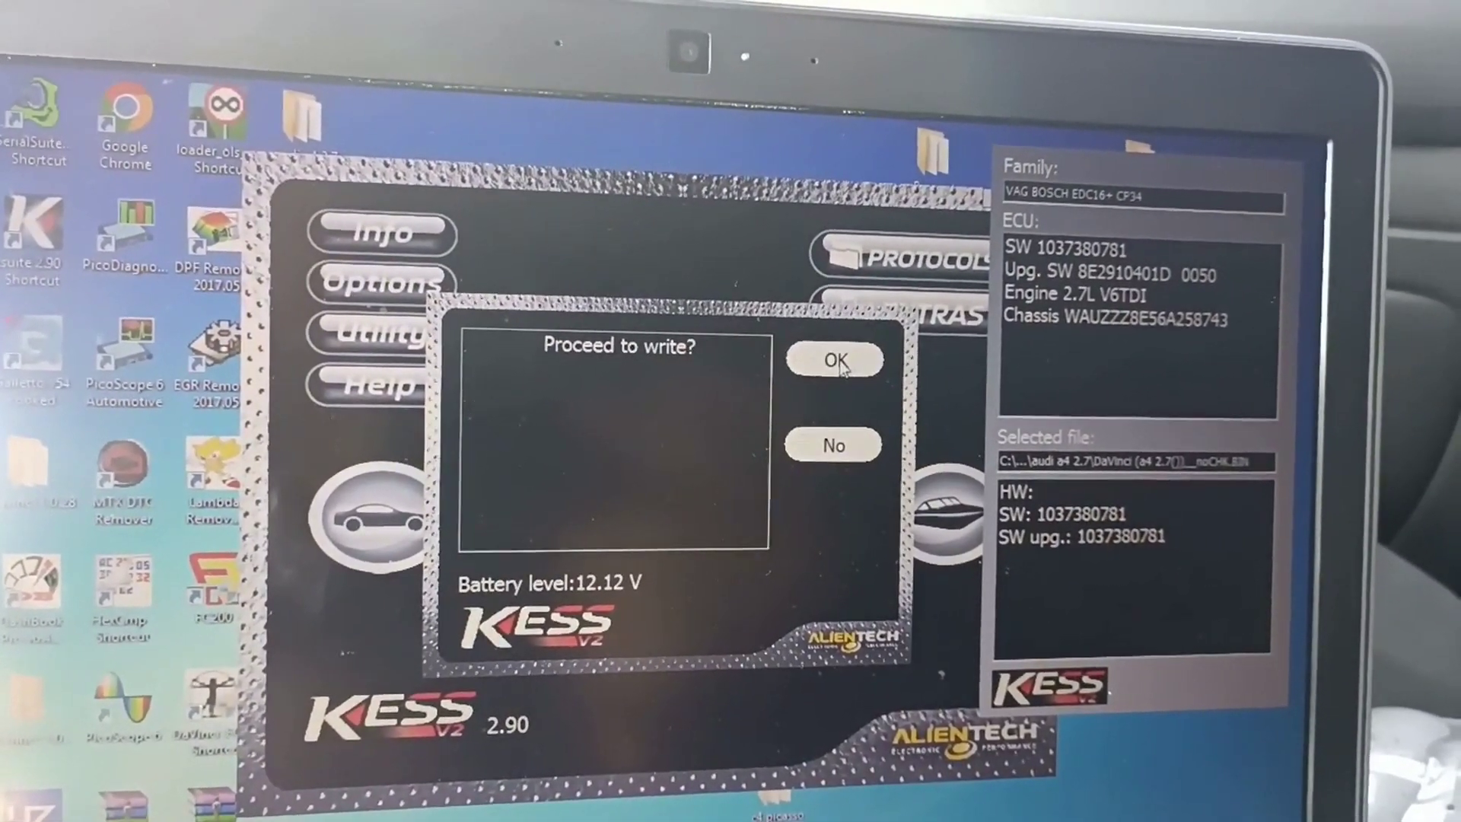
left_click(835, 358)
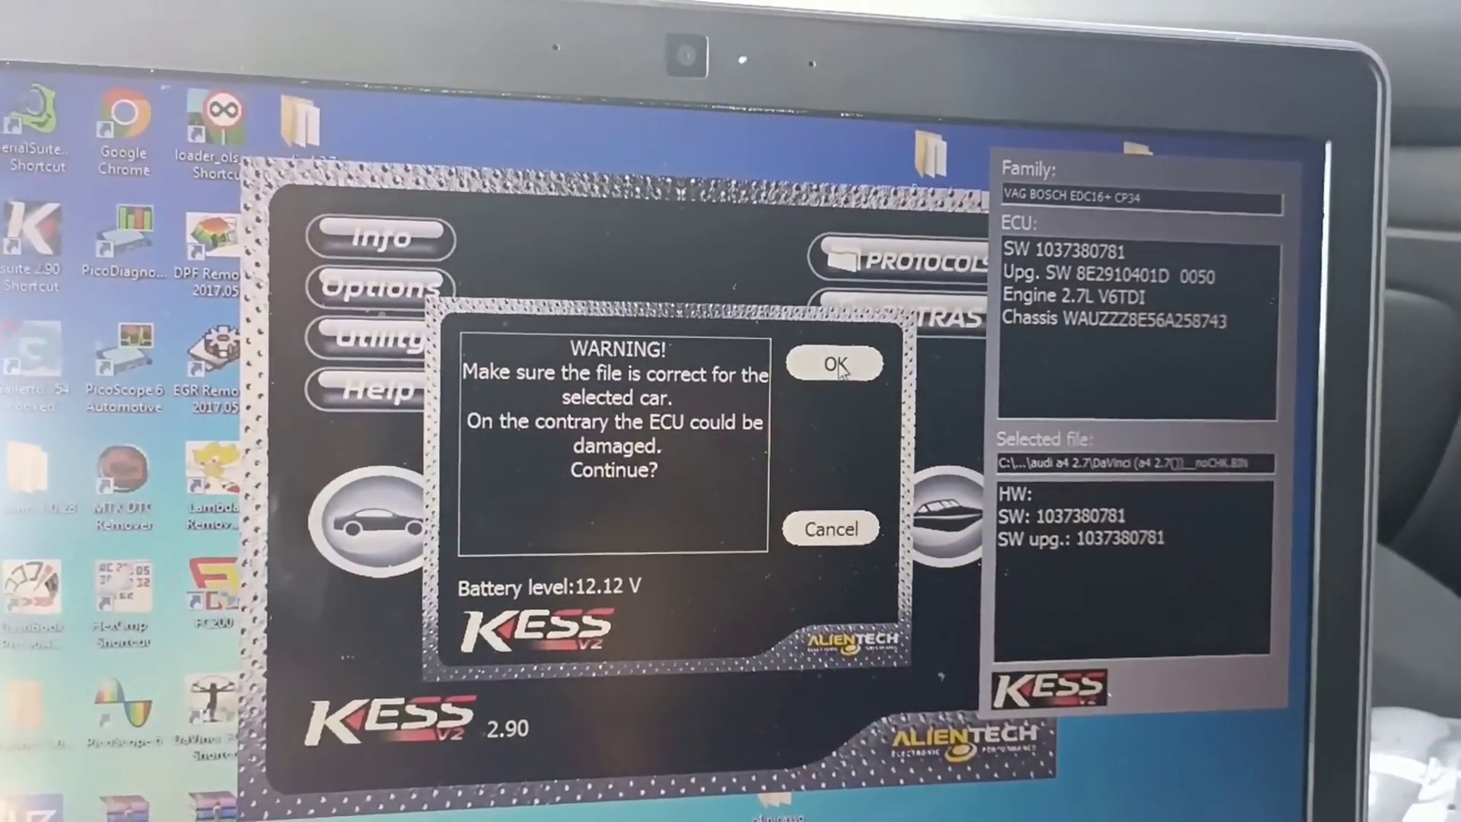
left_click(835, 363)
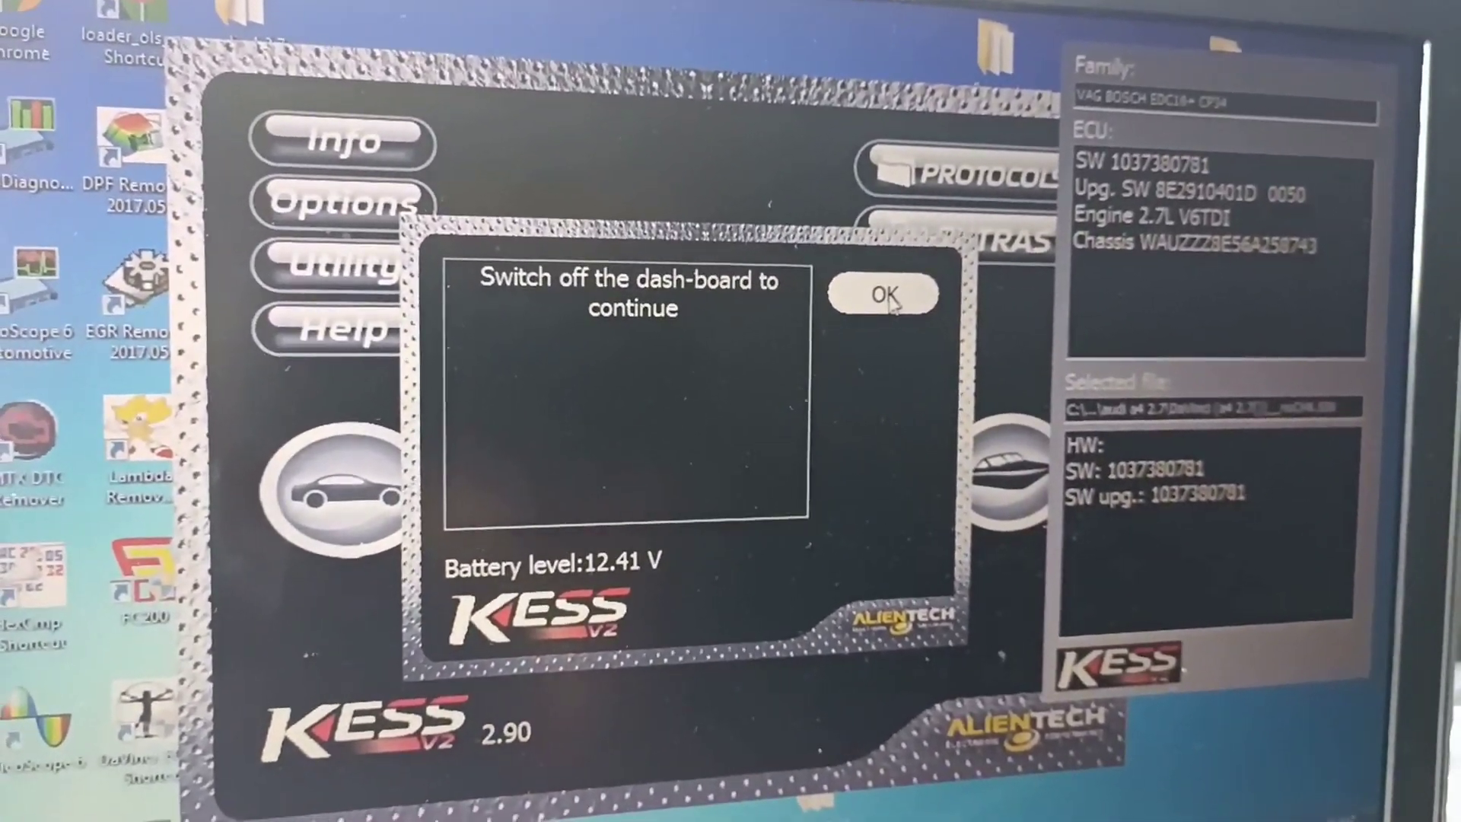
Confirm dashboard off to finish writing, then return to the car protocol list
left_click(890, 298)
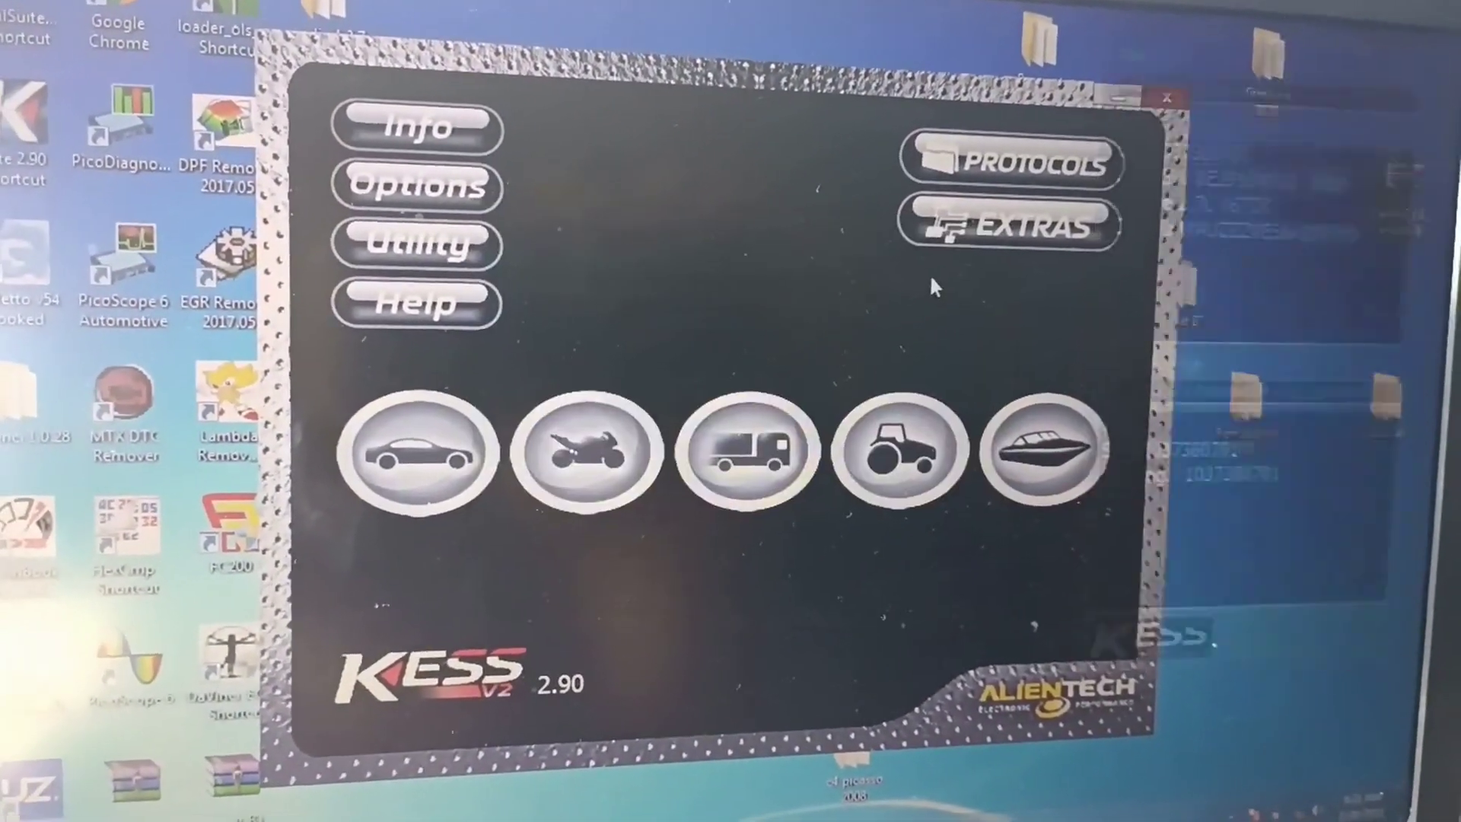
left_click(419, 457)
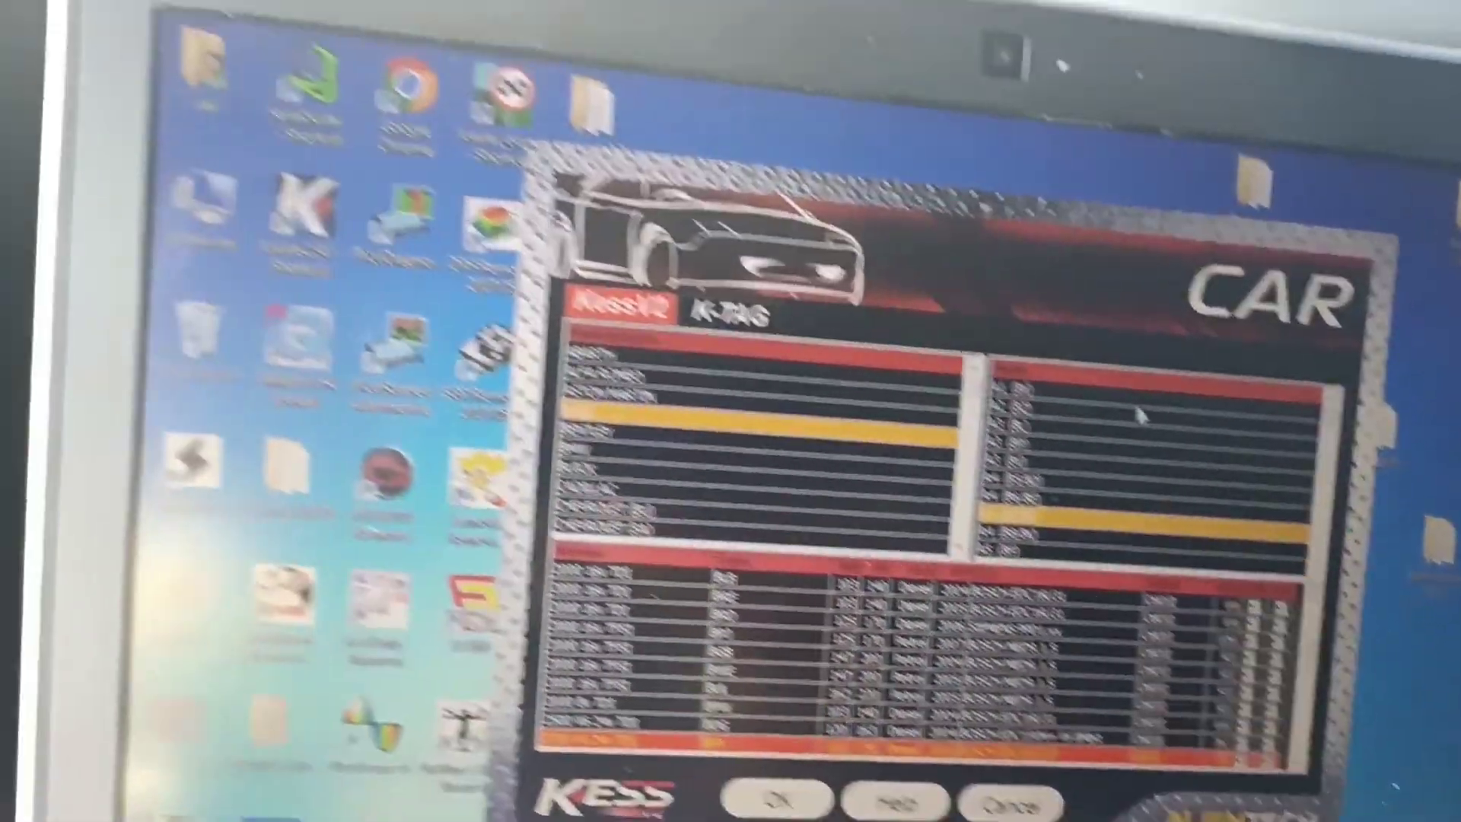